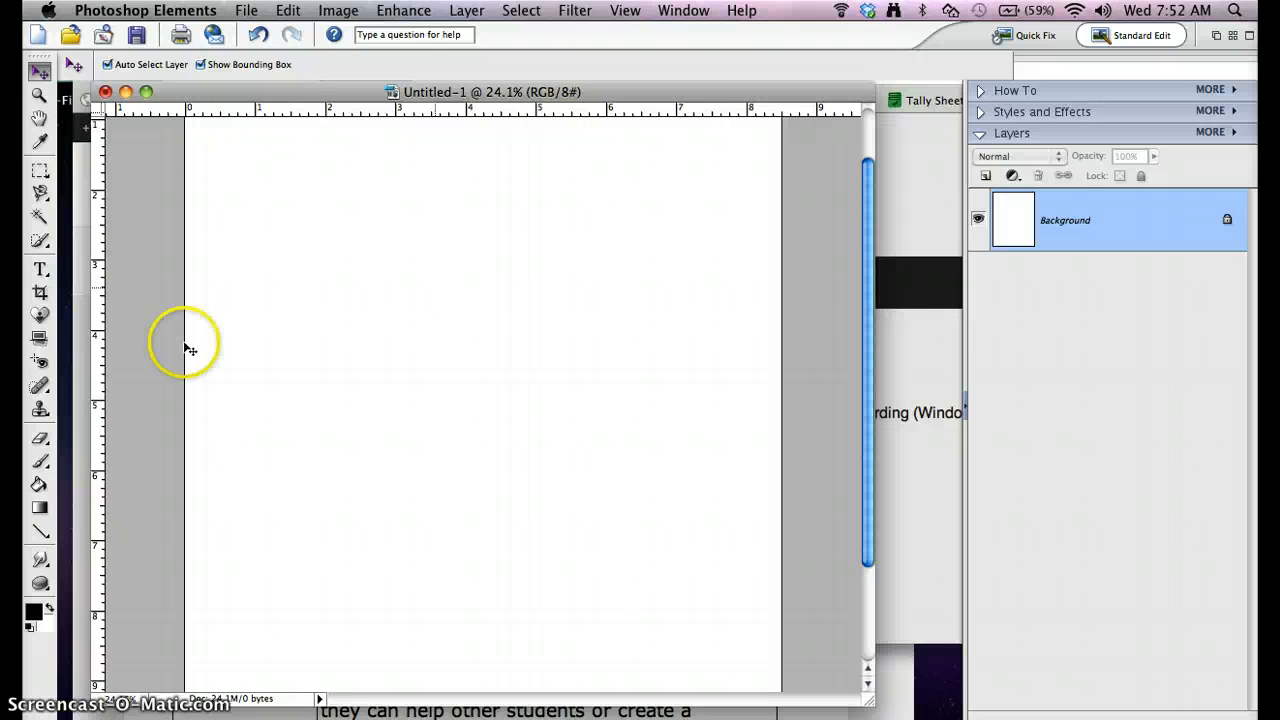
# - Type 'Hello' on the page, set its colour to red, and commit the text
pyautogui.click(41, 269)
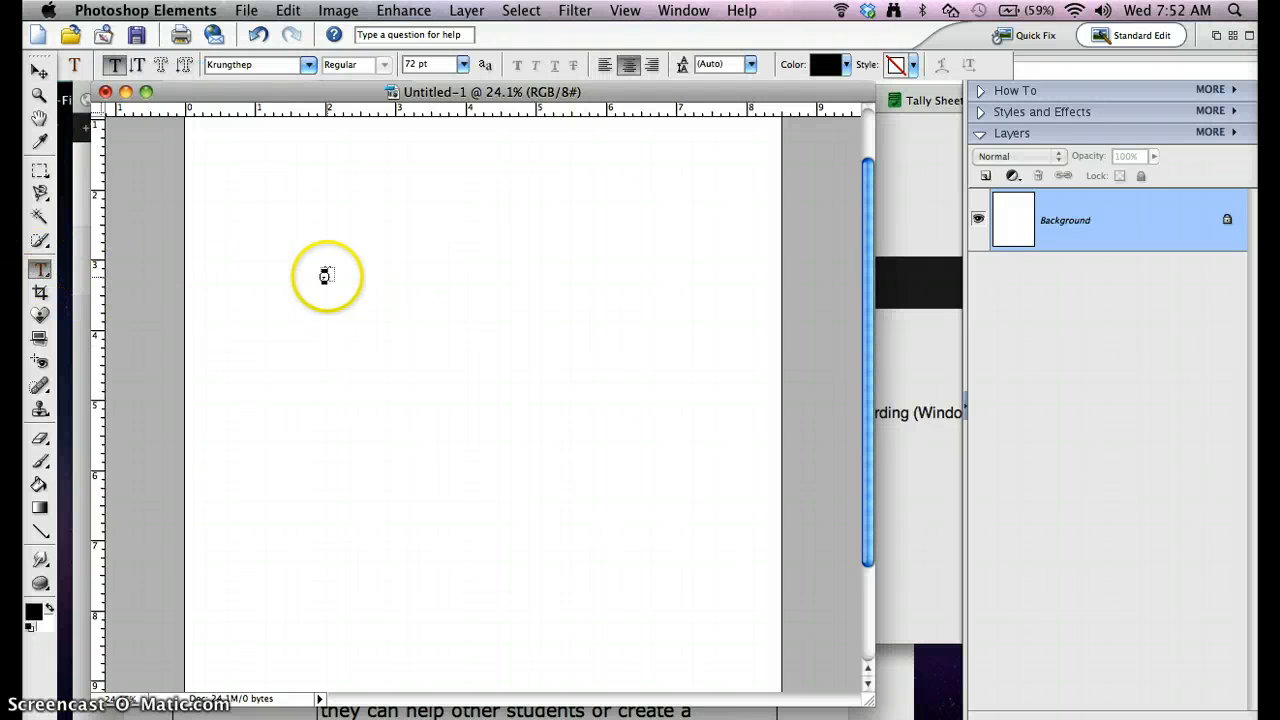
pyautogui.click(382, 290)
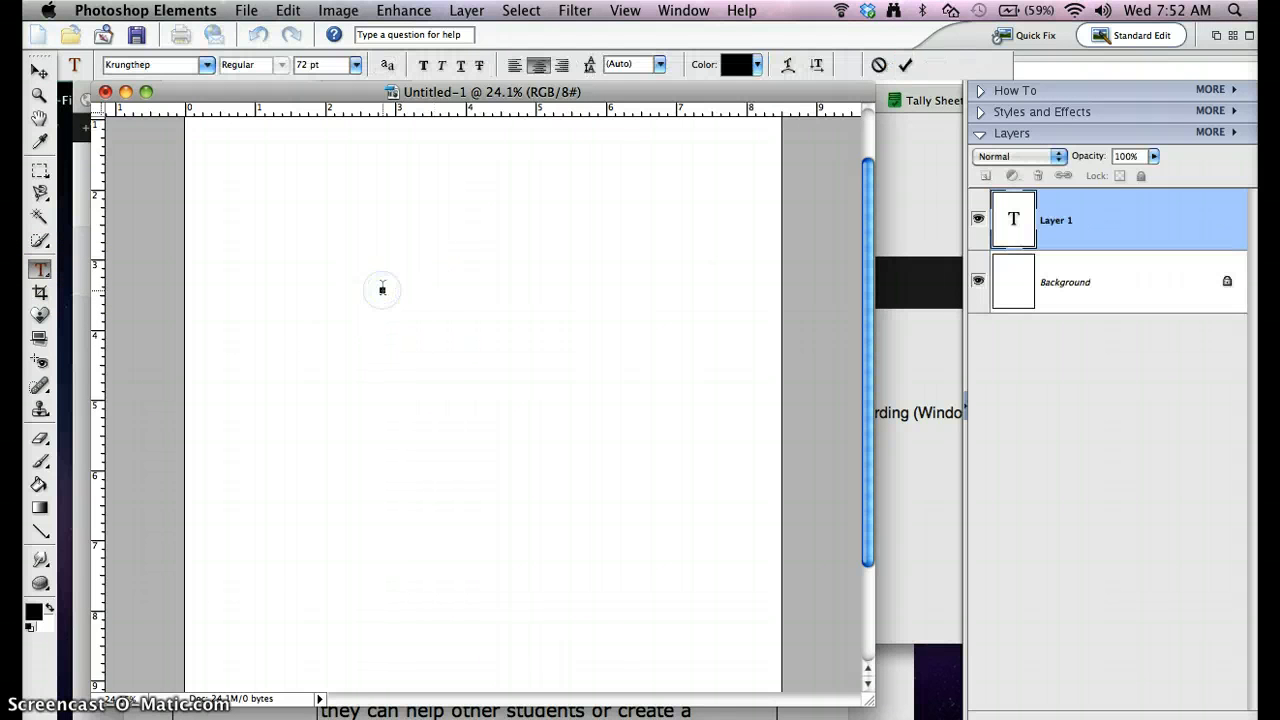
pyautogui.write('Hell')
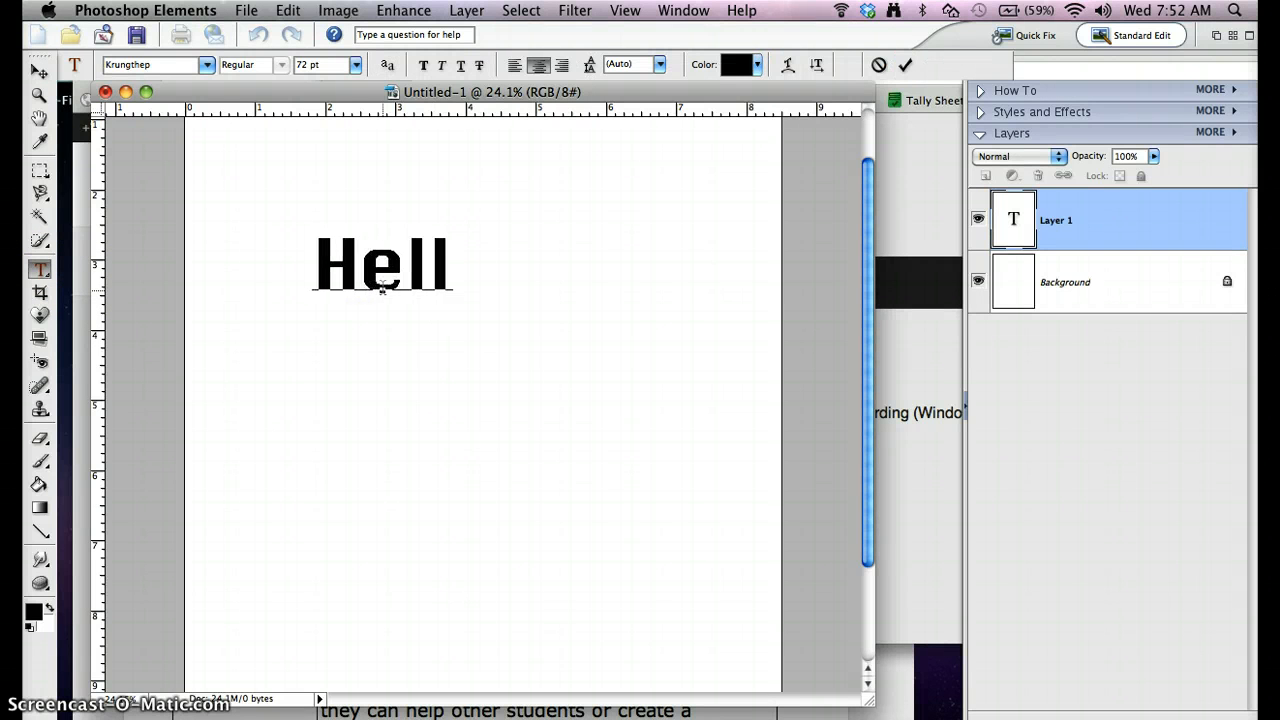
pyautogui.write('o')
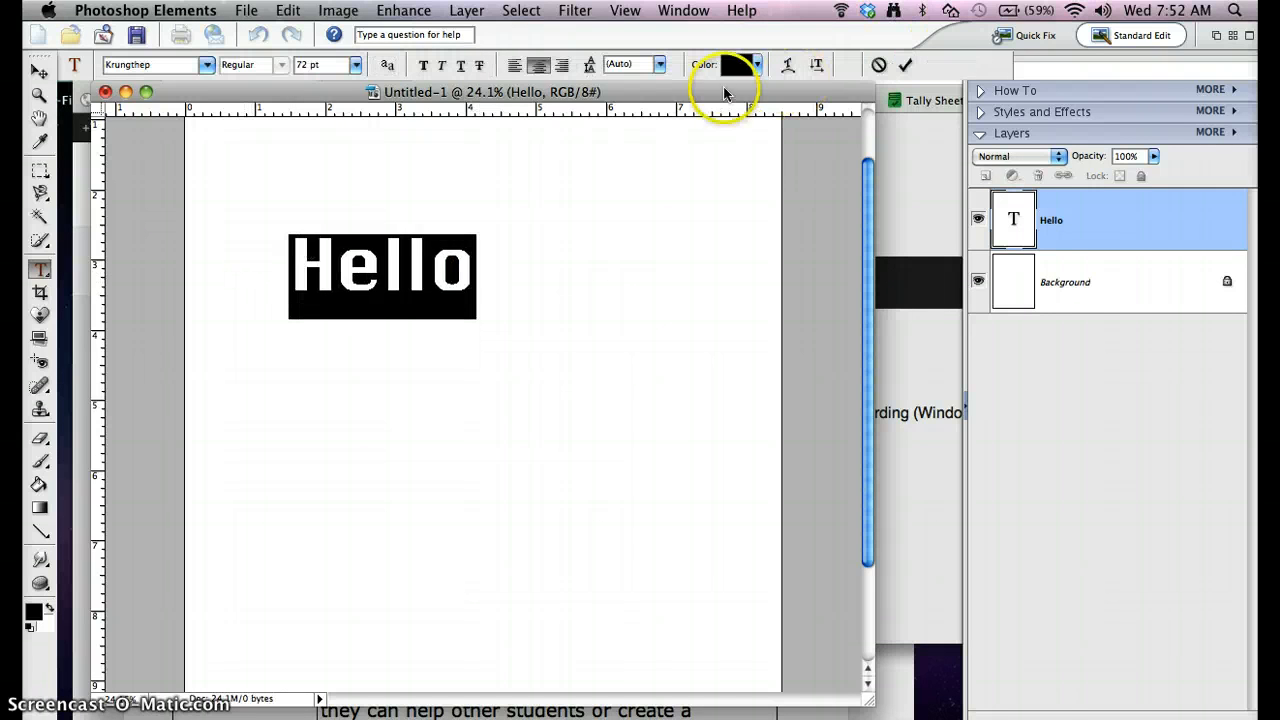
pyautogui.click(738, 64)
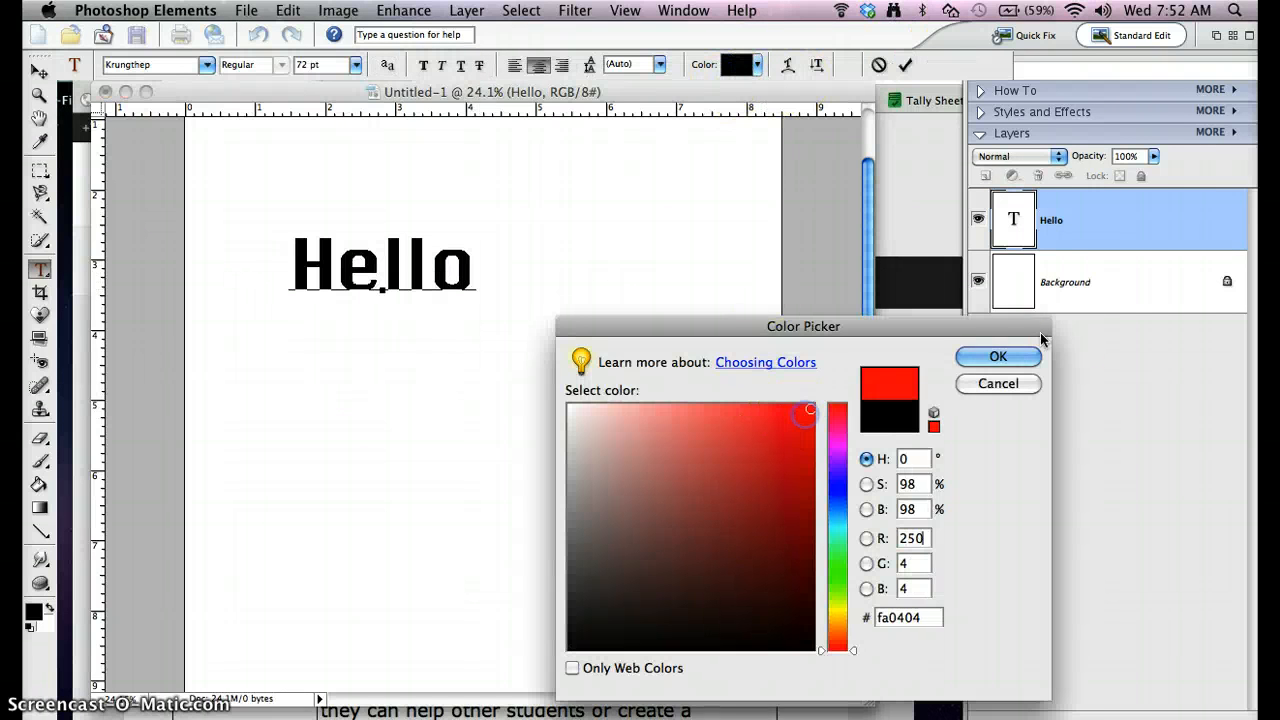
pyautogui.click(998, 356)
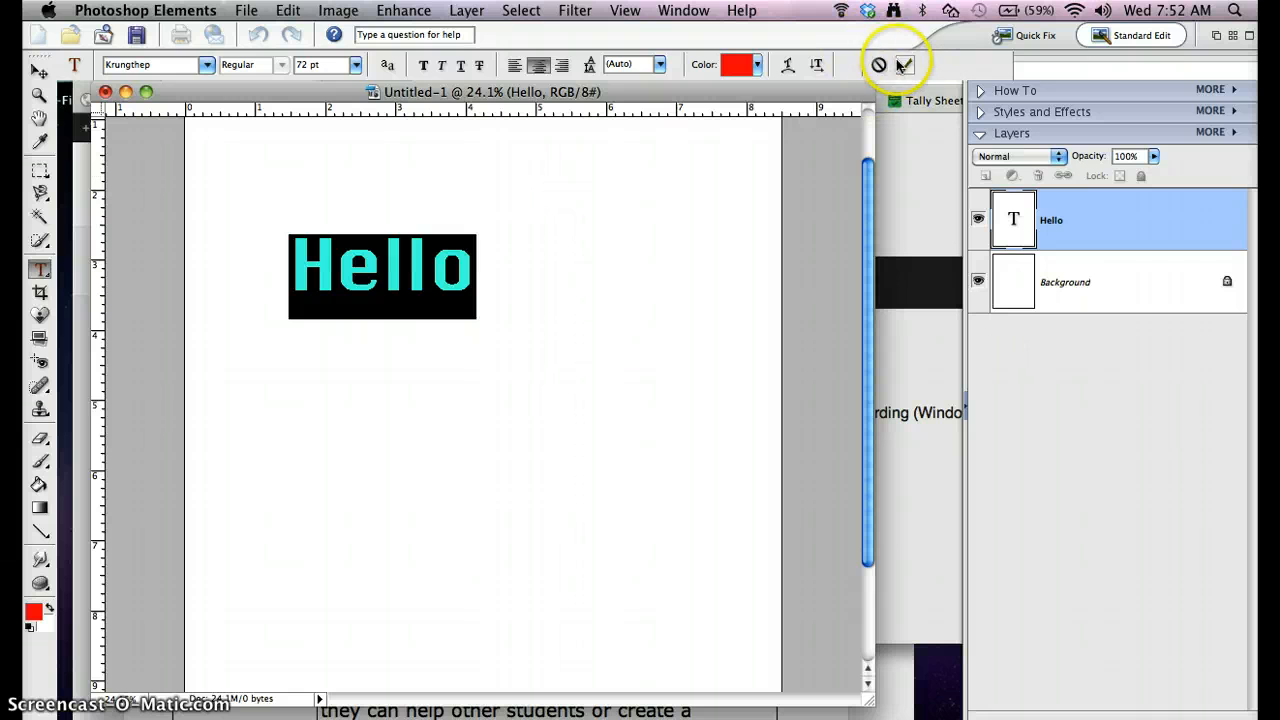
pyautogui.click(903, 64)
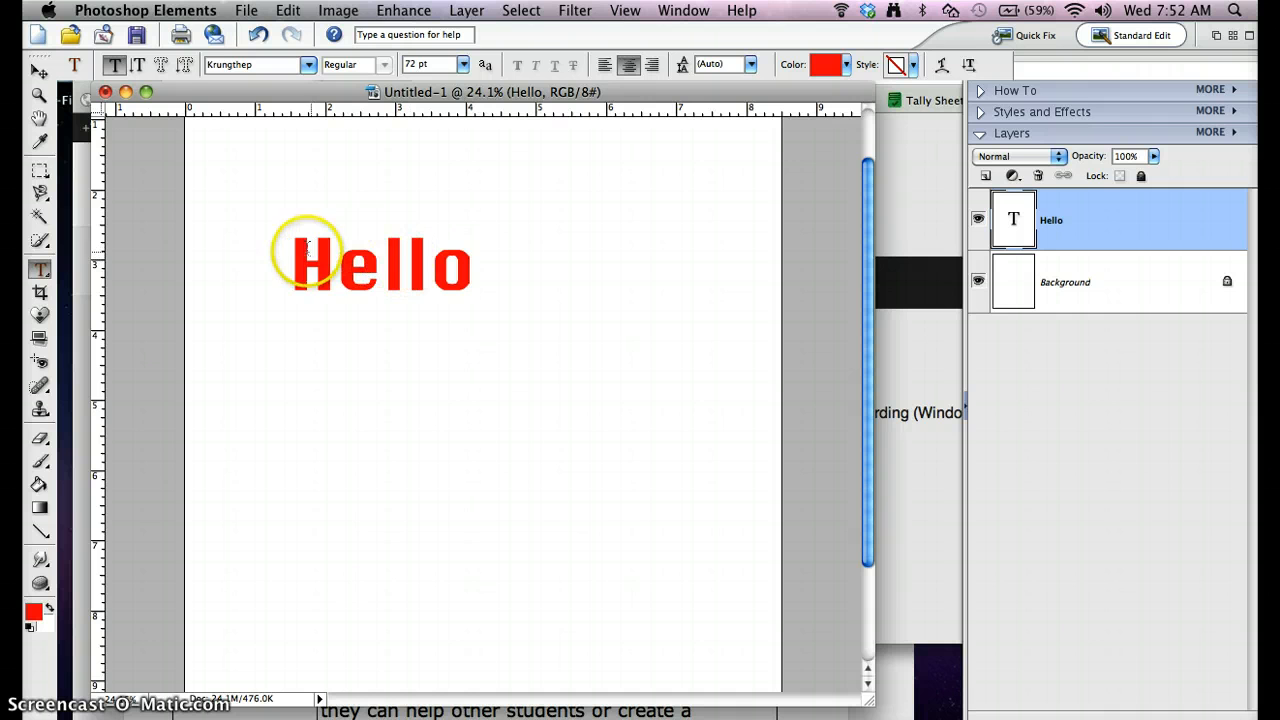
pyautogui.moveTo(388, 308)
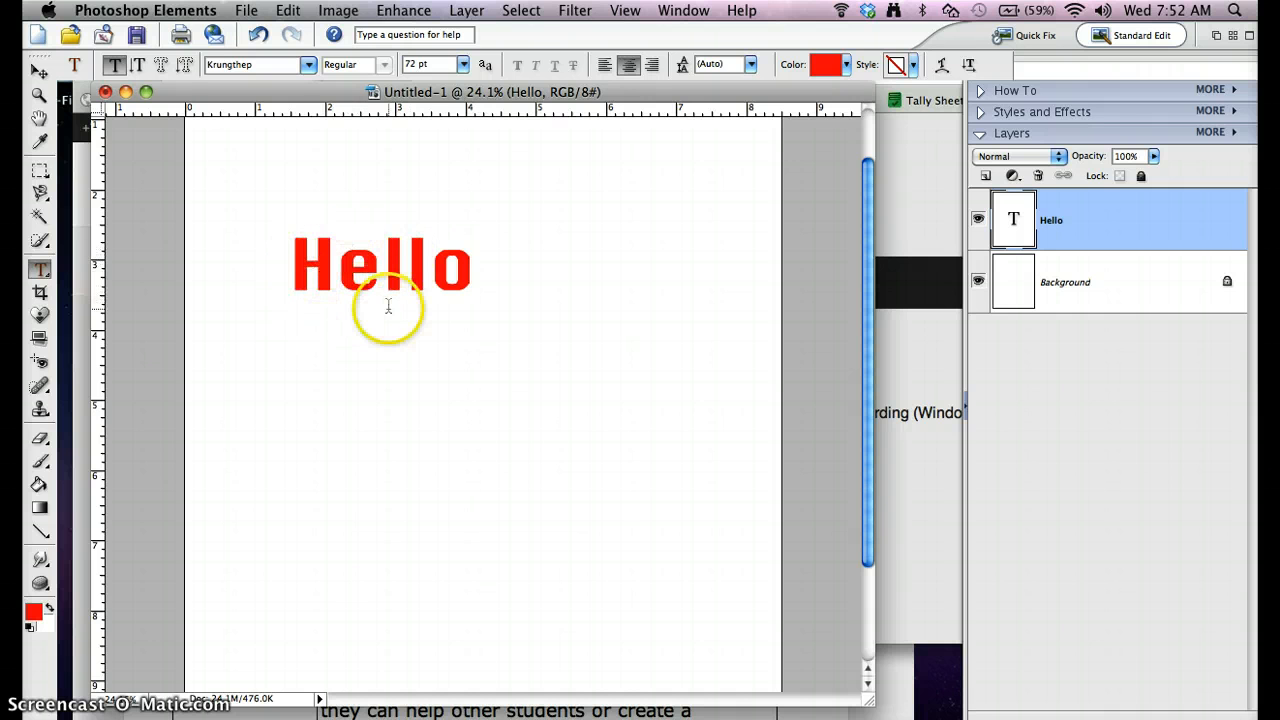
pyautogui.moveTo(390, 255)
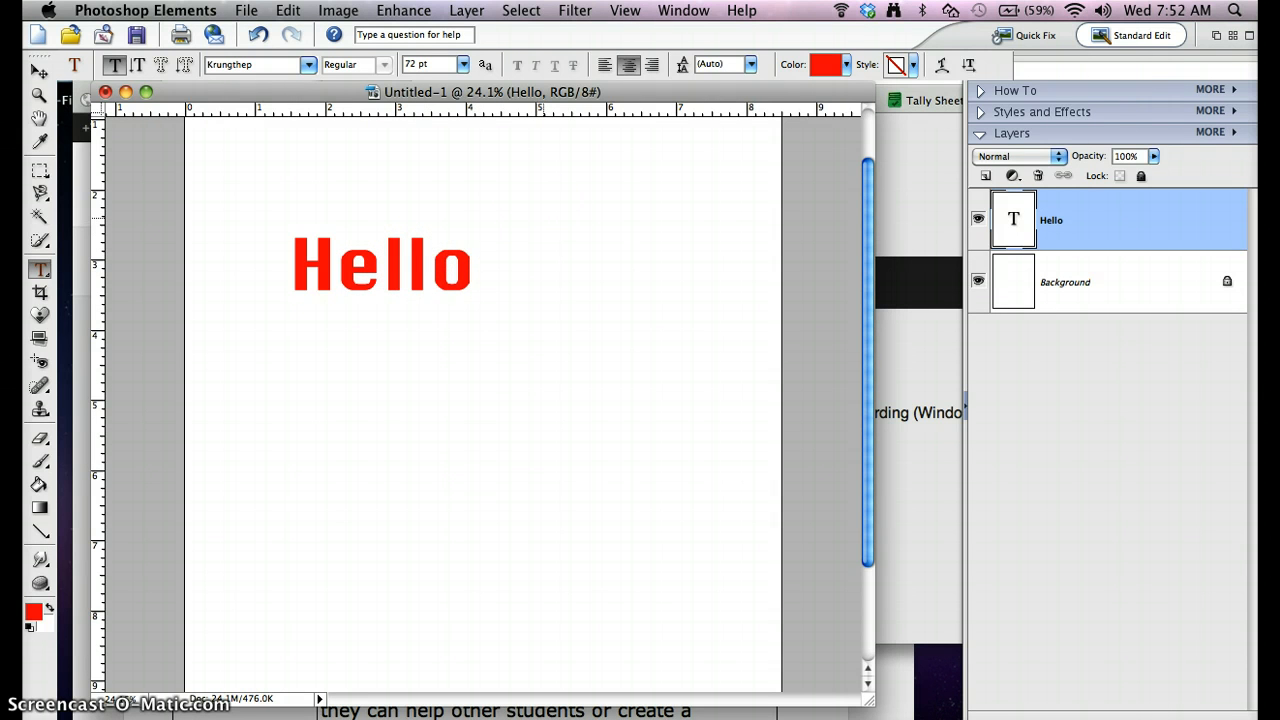
pyautogui.moveTo(1053, 221)
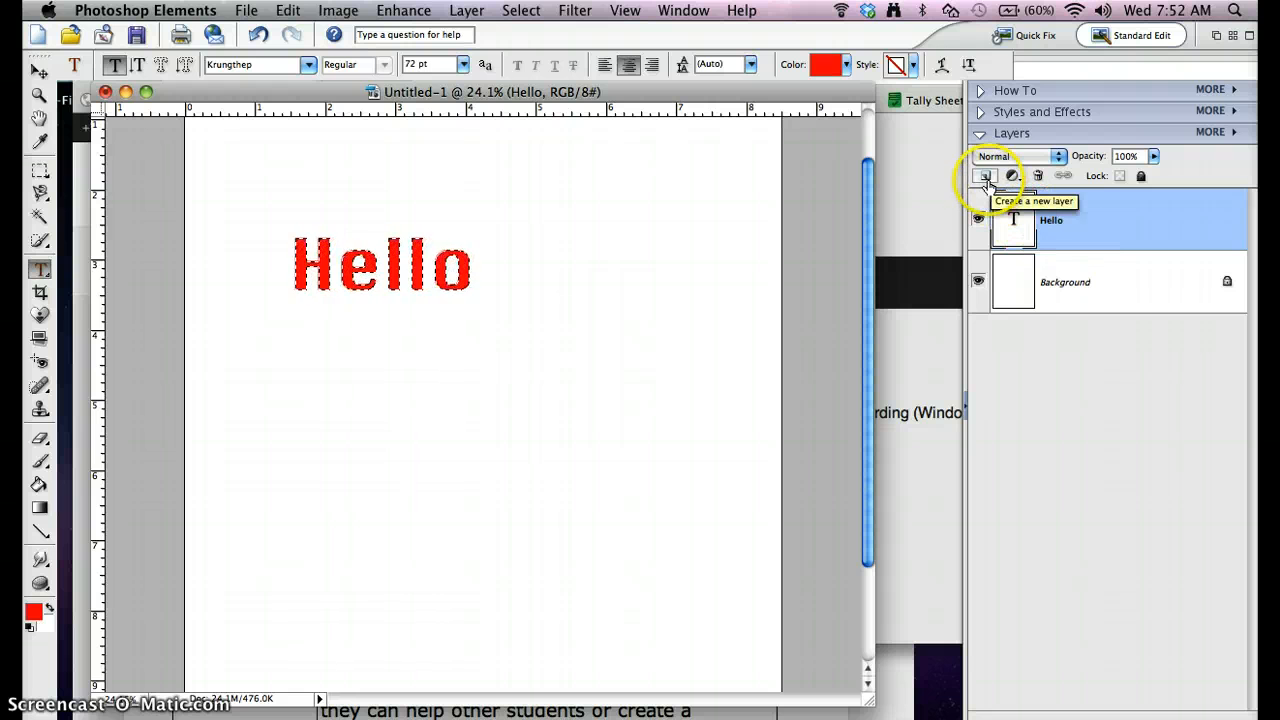
# - Add an empty layer above the Hello text layer and open the Edit menu
pyautogui.click(985, 175)
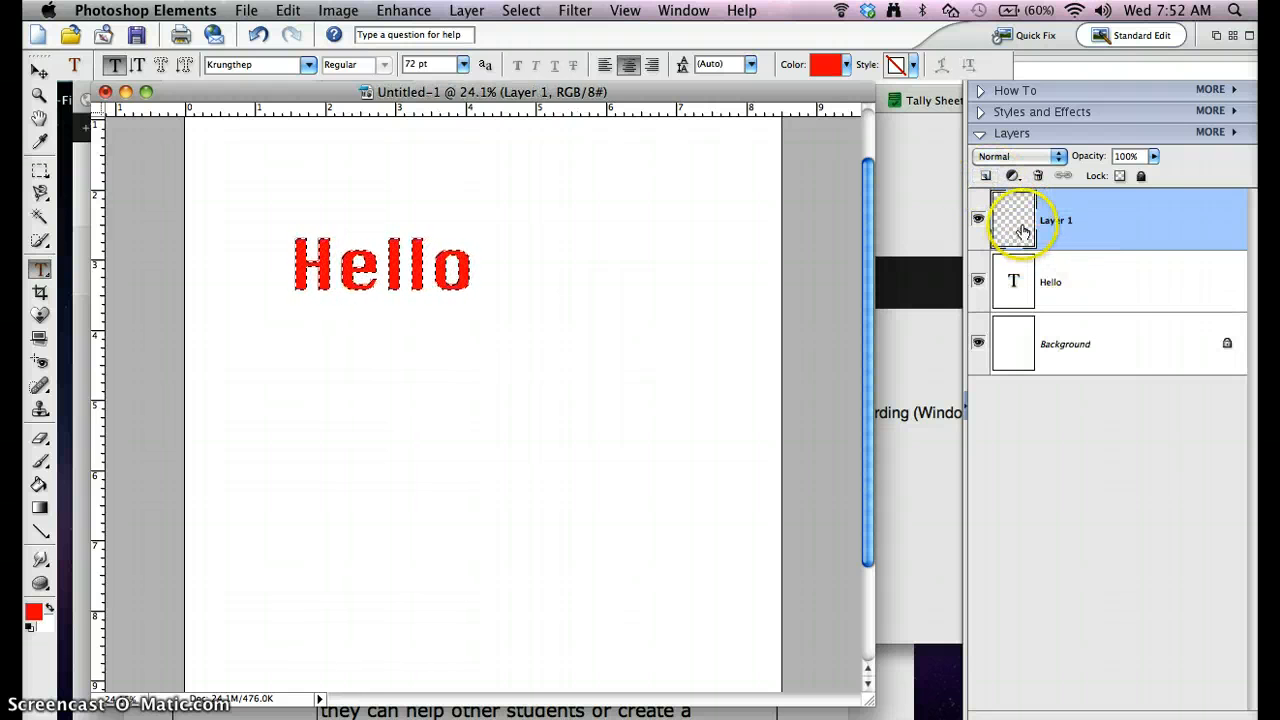
pyautogui.moveTo(295, 218)
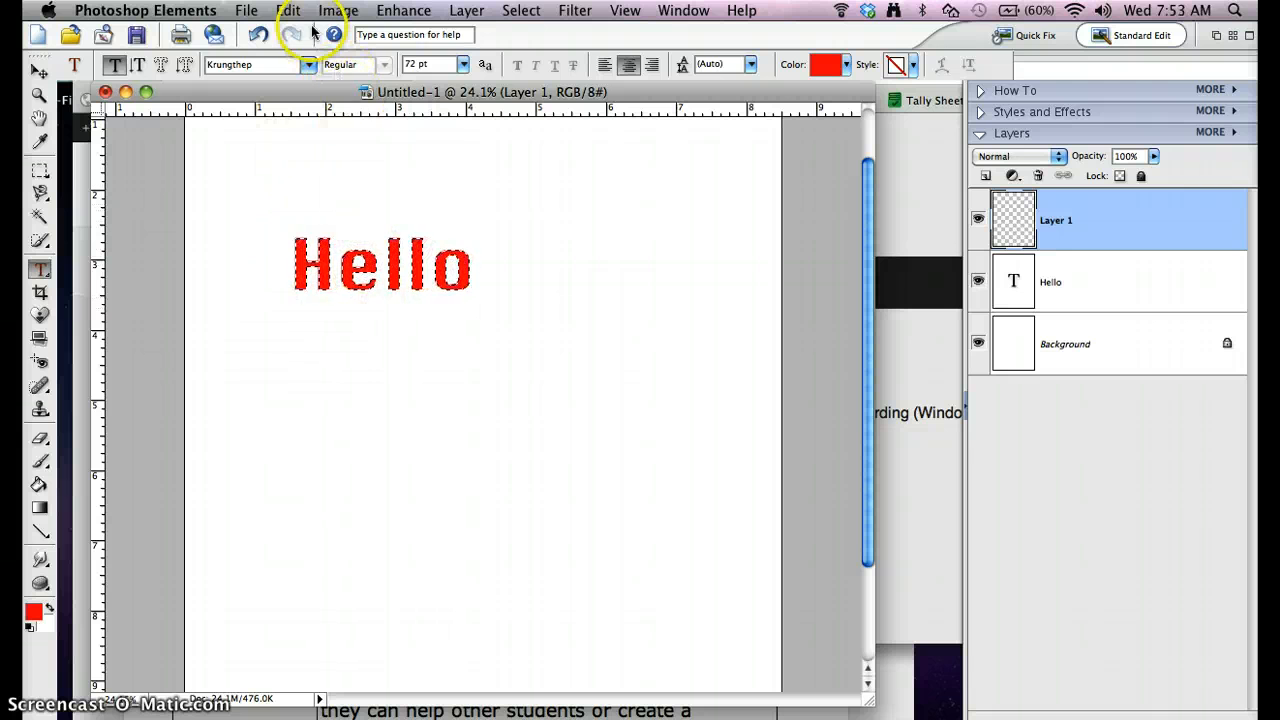
pyautogui.click(288, 10)
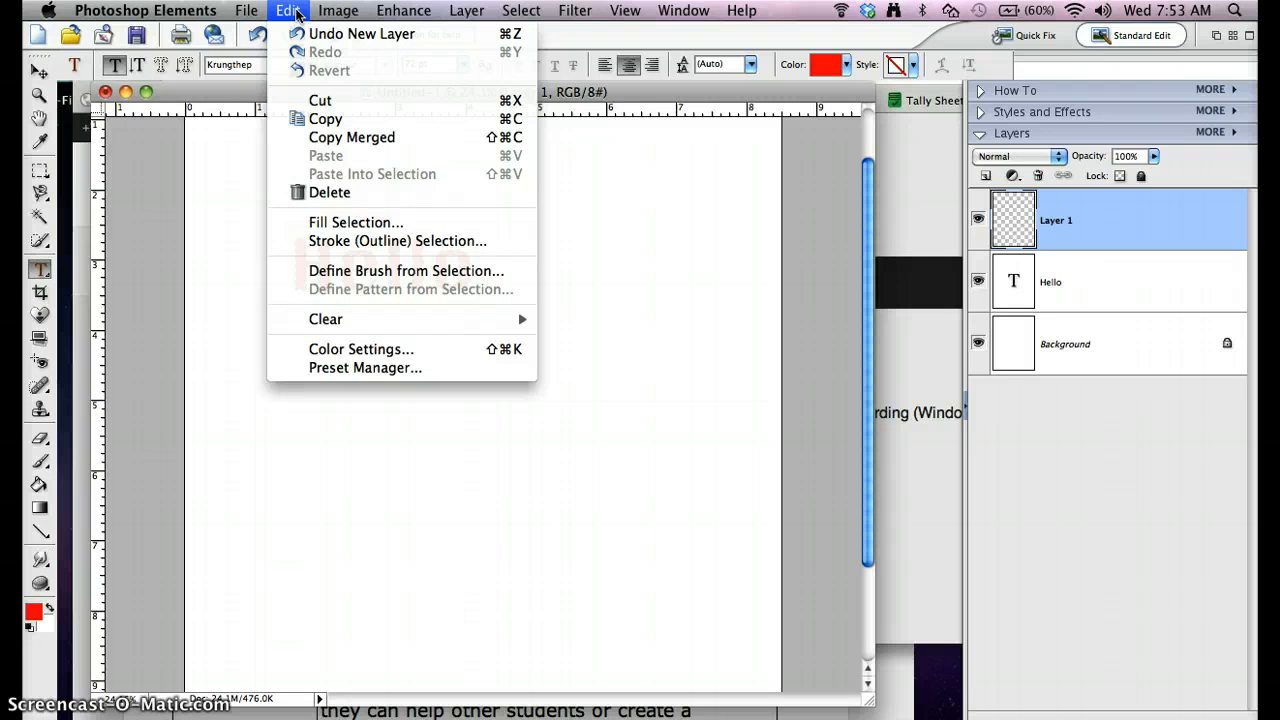
pyautogui.moveTo(396, 241)
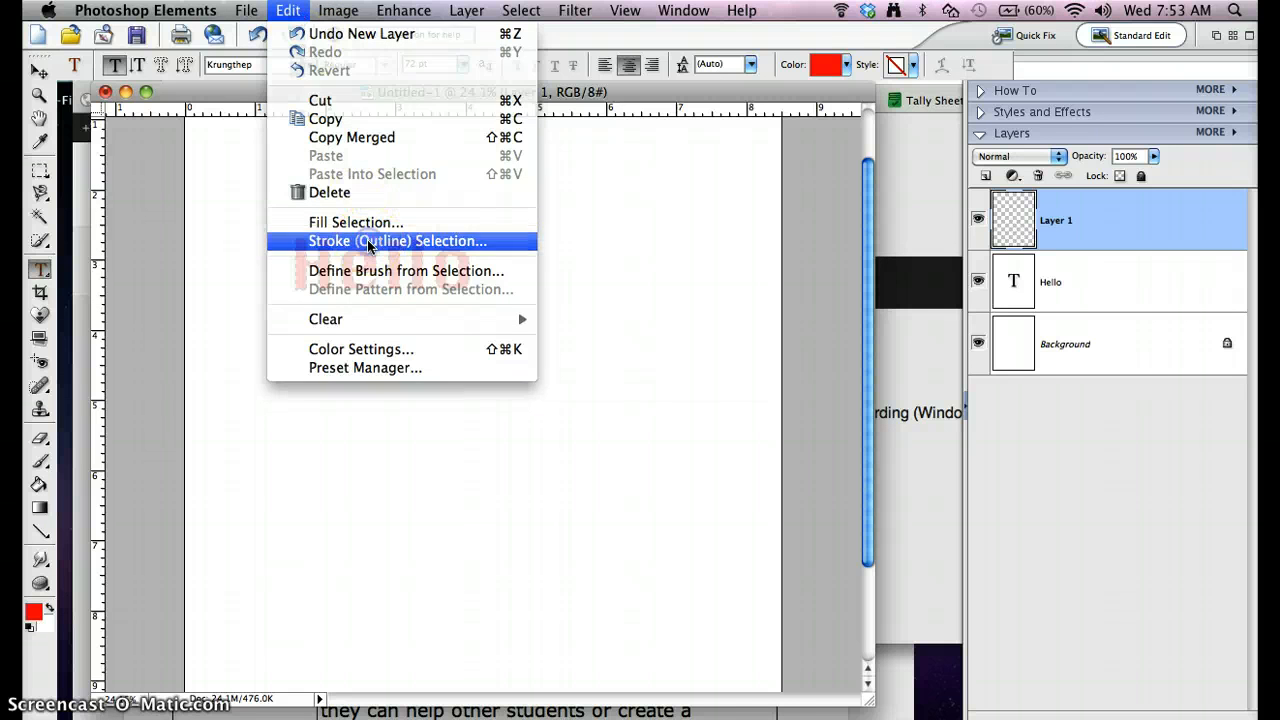
# - Set up Stroke (Outline) Selection with a dark green colour, 9 px width, Outside location
pyautogui.click(396, 240)
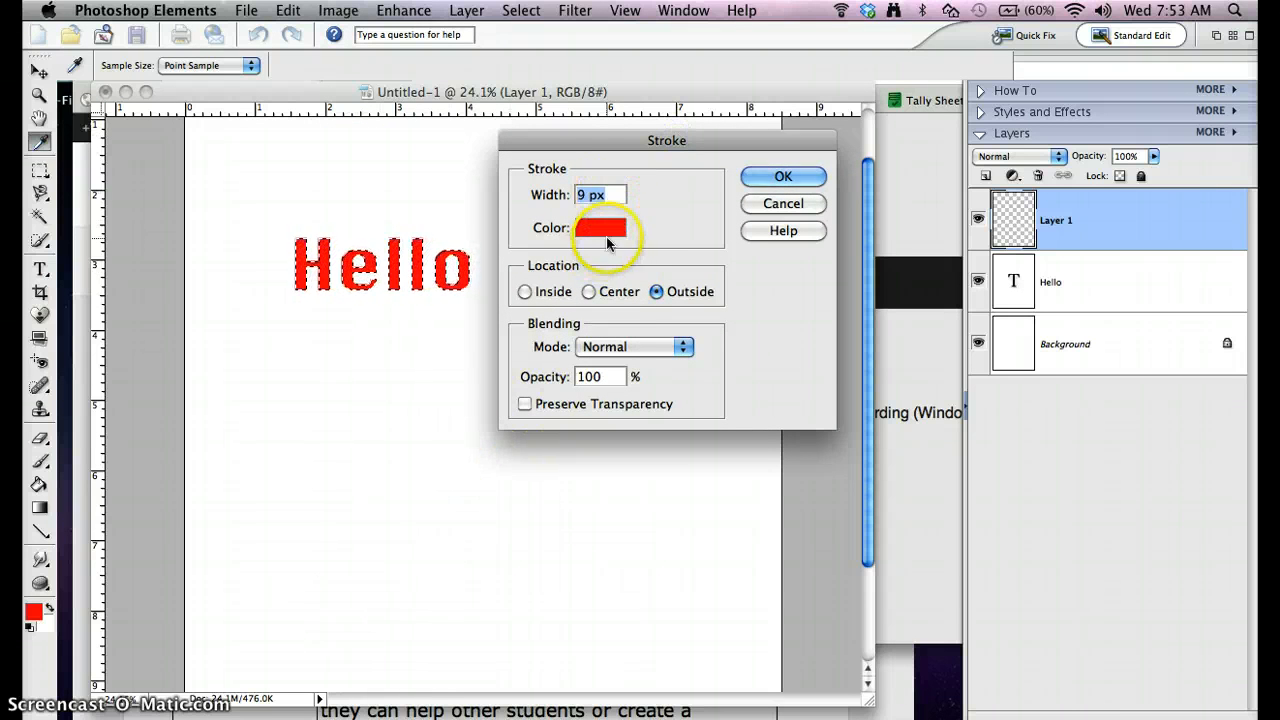
pyautogui.click(608, 227)
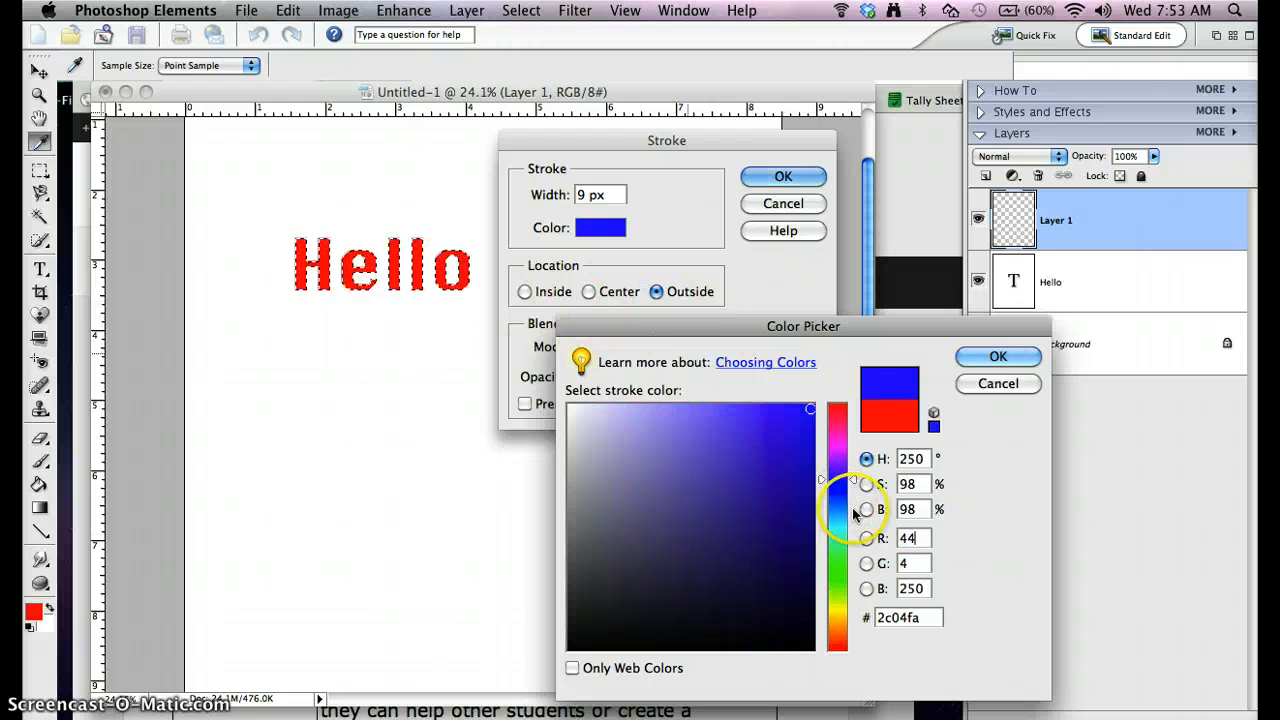
pyautogui.moveTo(837, 480); pyautogui.dragTo(837, 550)
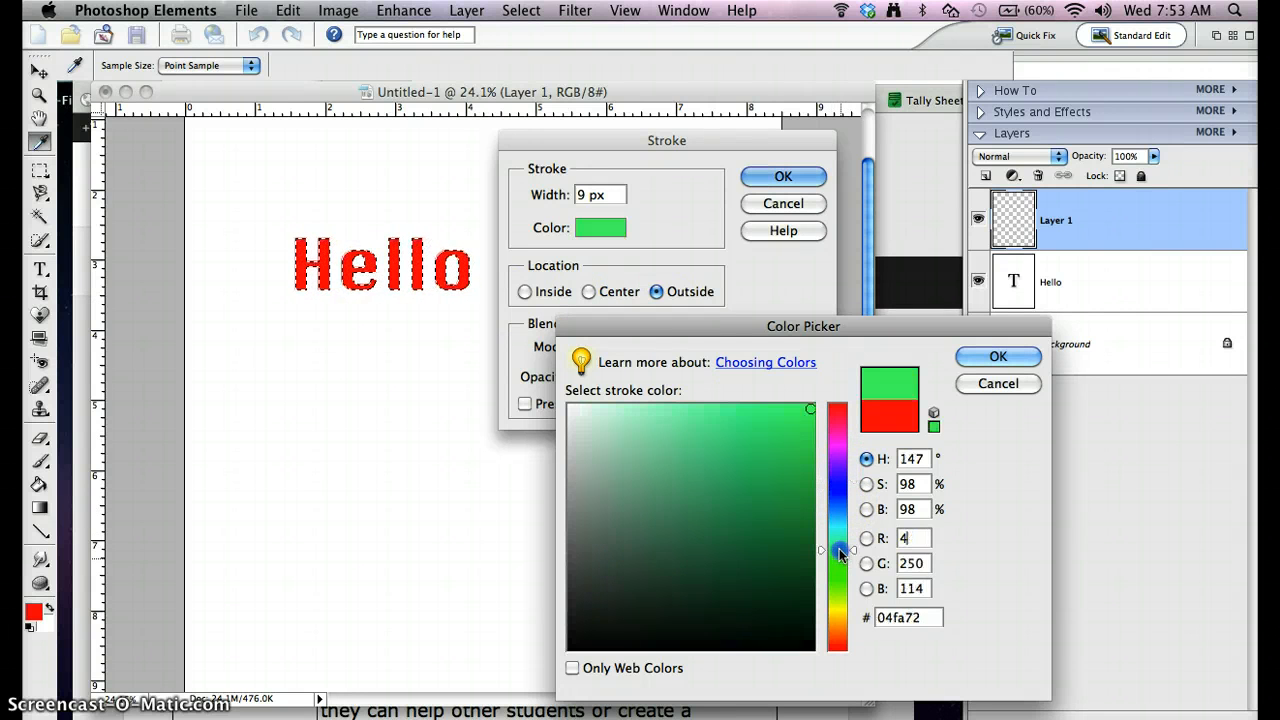
pyautogui.click(784, 568)
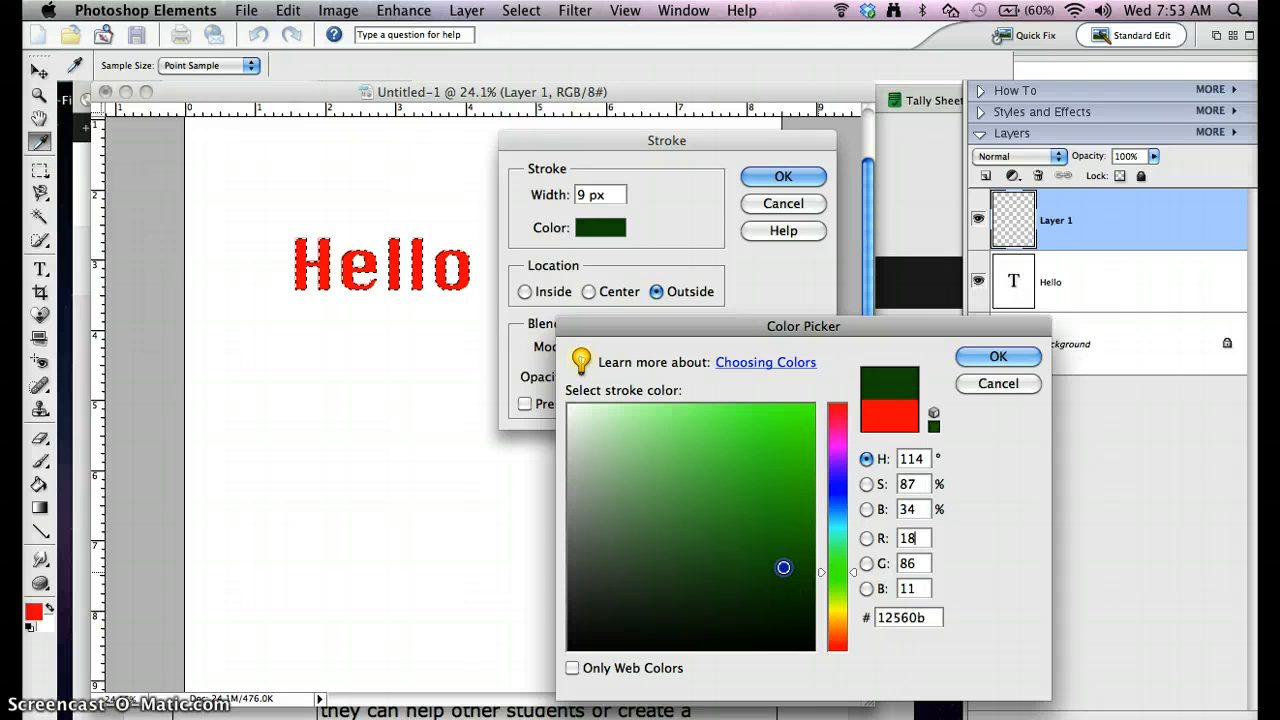
pyautogui.click(997, 357)
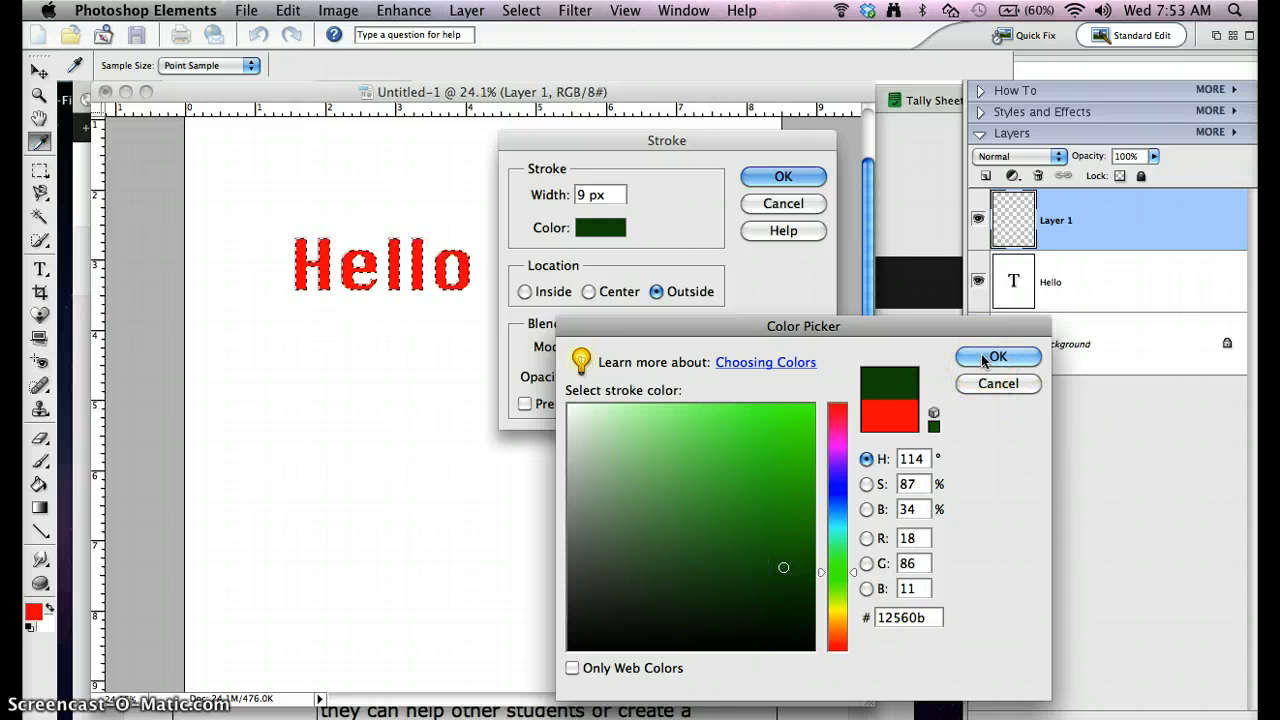
pyautogui.click(997, 357)
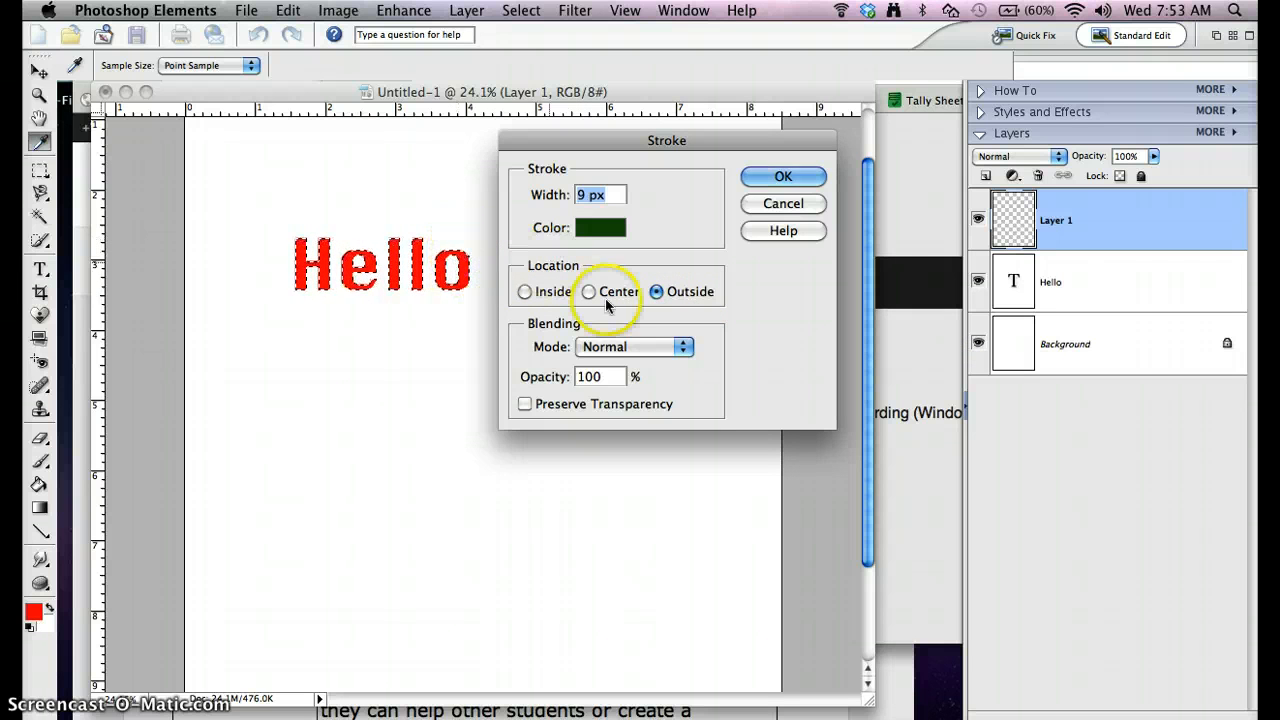
pyautogui.moveTo(818, 168)
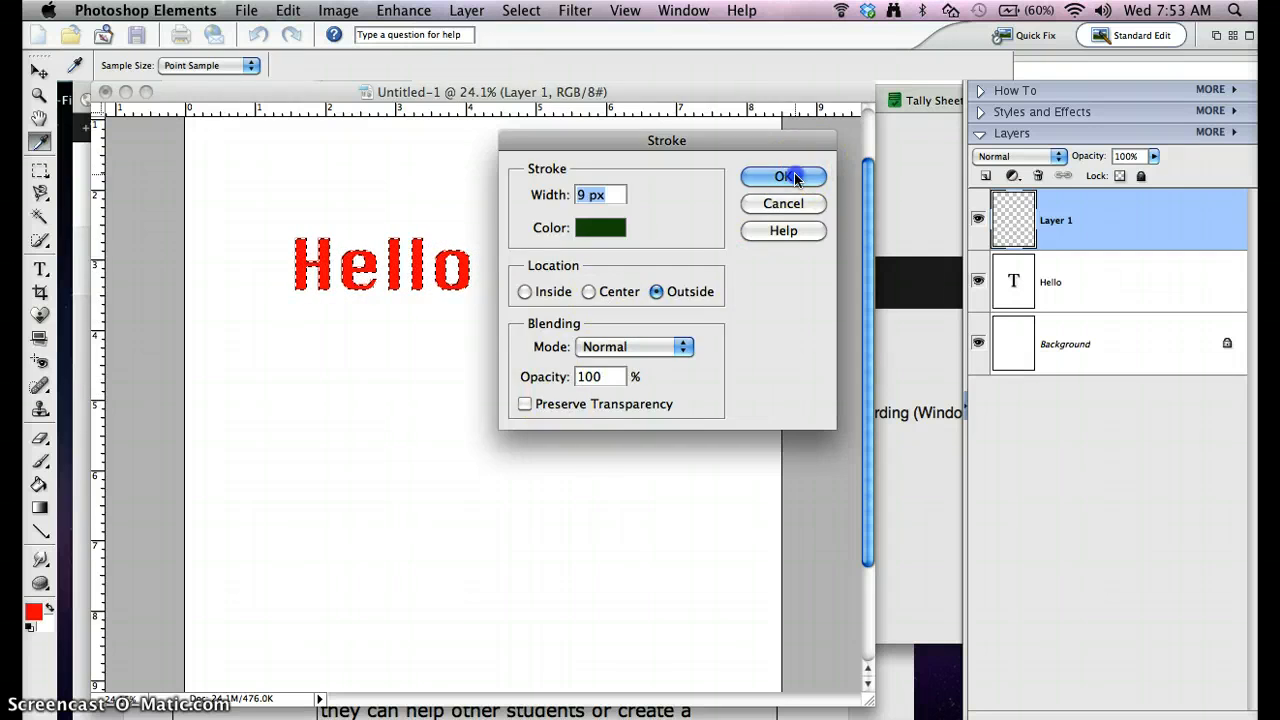
# - Apply the dark green outline around Hello, restore it after undoing, and deselect
pyautogui.click(783, 177)
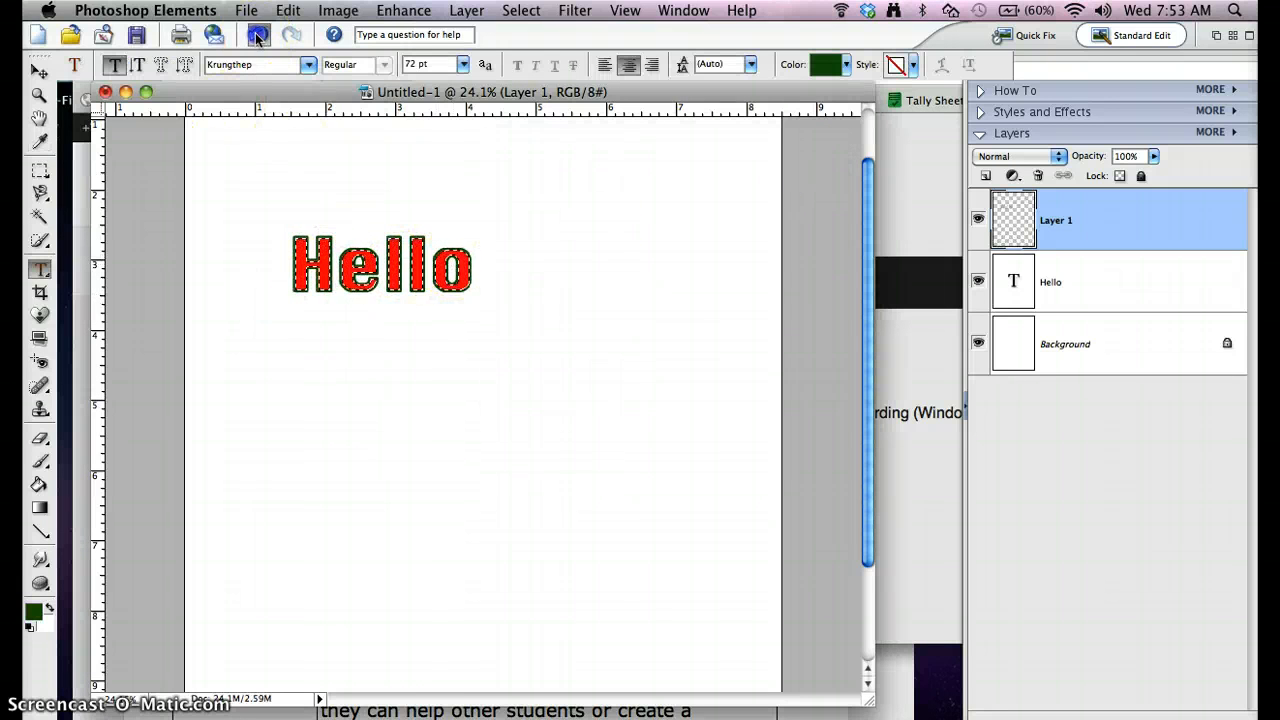
pyautogui.click(258, 34)
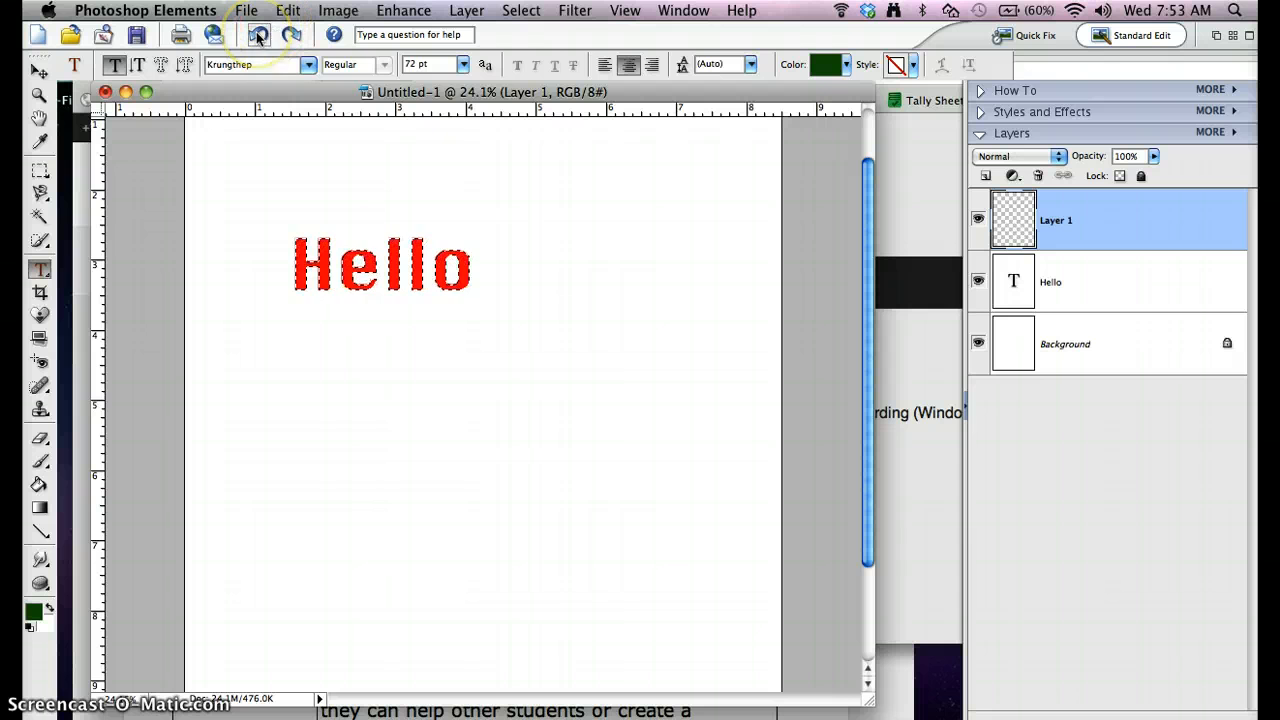
pyautogui.click(258, 34)
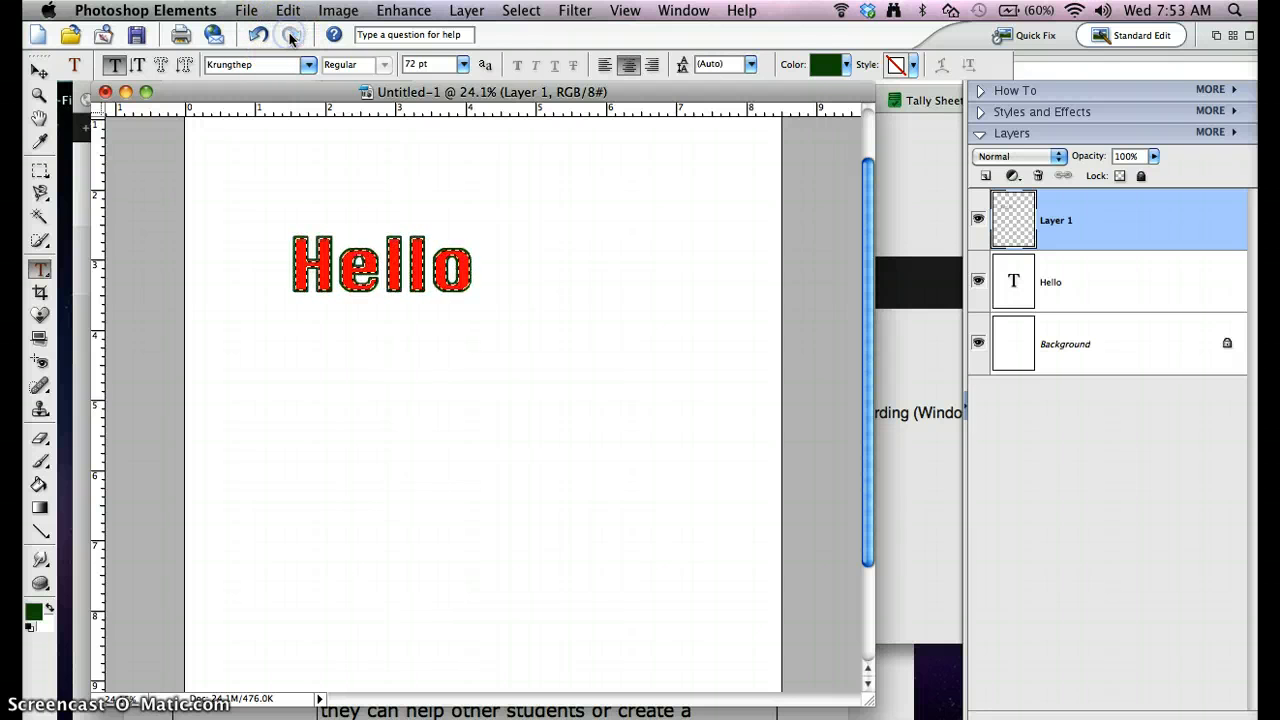
pyautogui.click(577, 218)
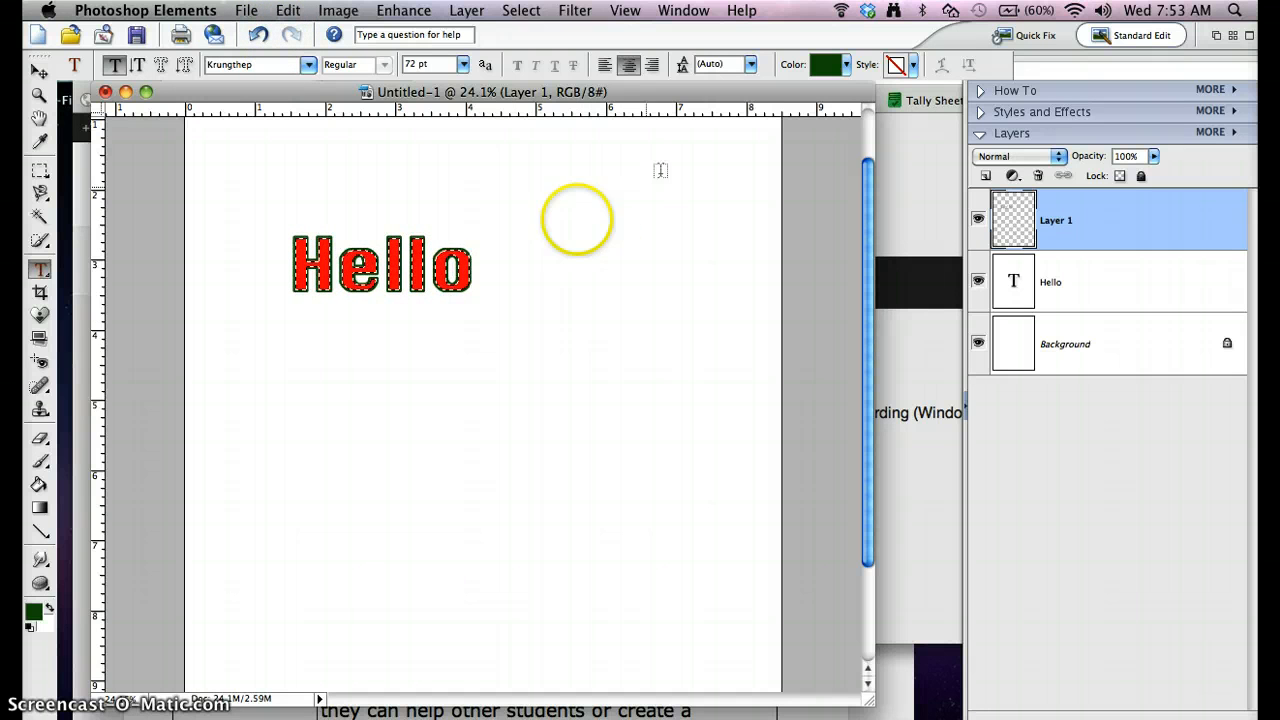
pyautogui.moveTo(520, 11)
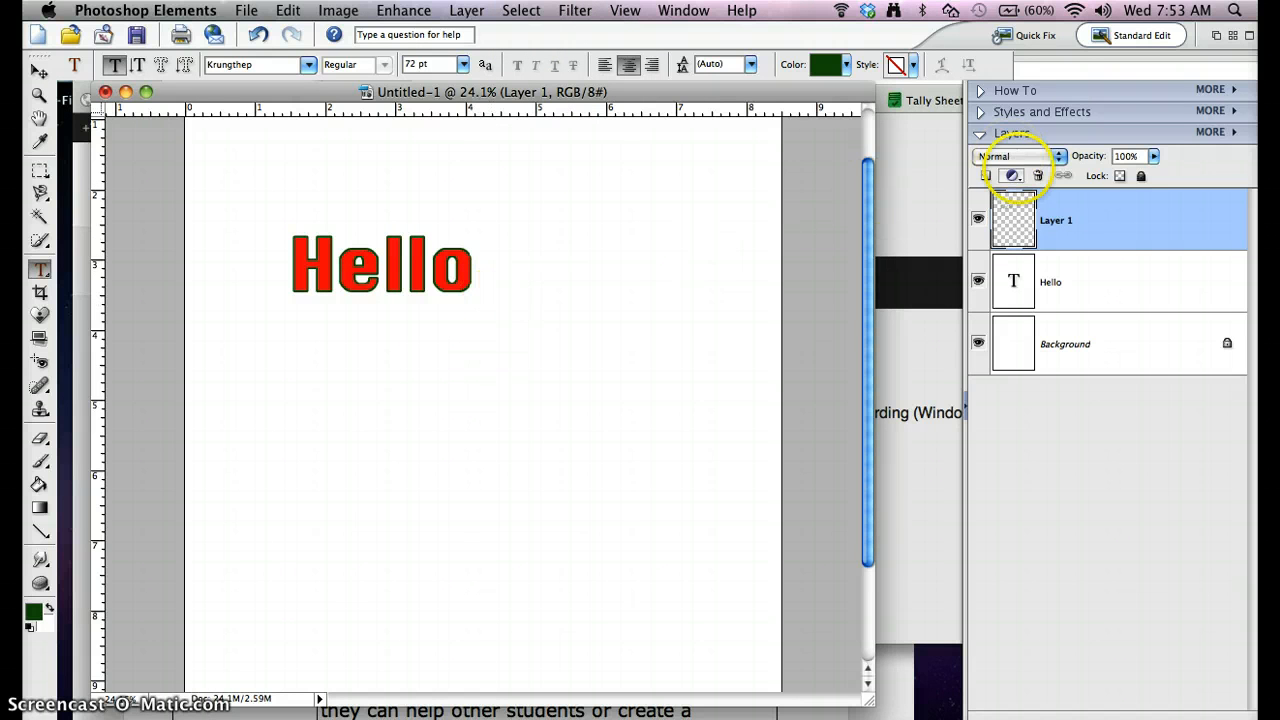
pyautogui.moveTo(1153, 235)
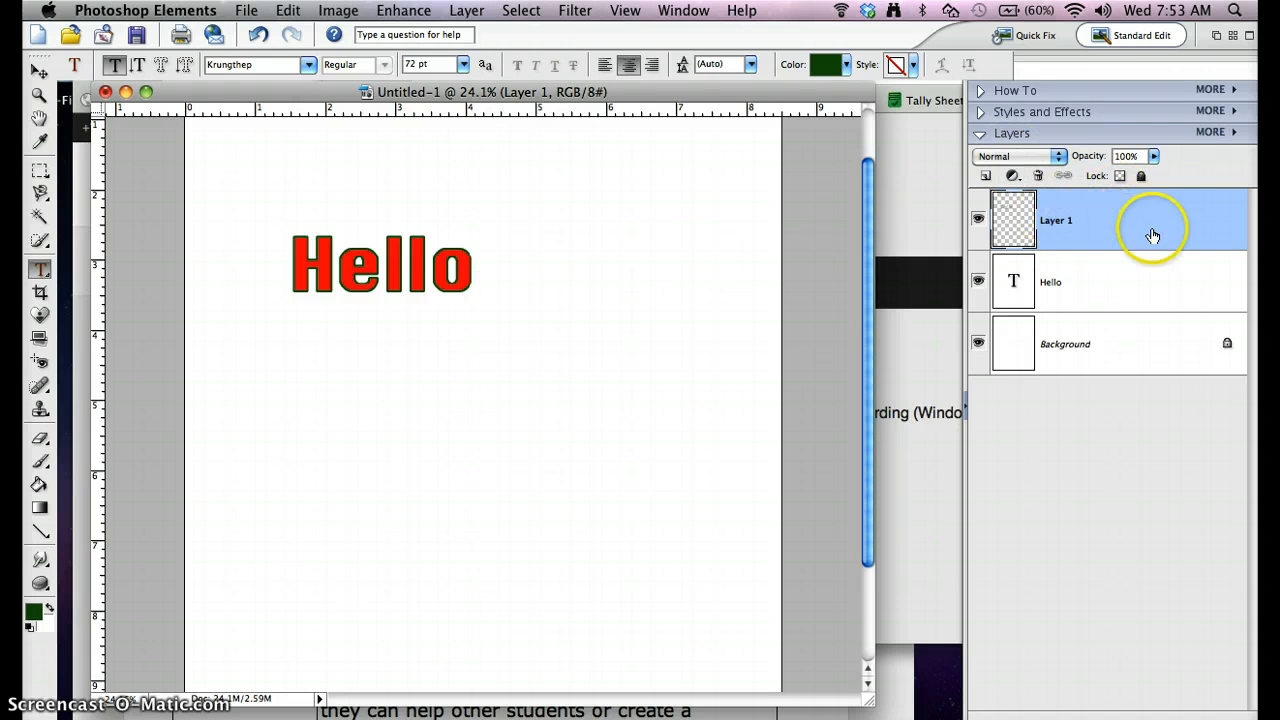
pyautogui.moveTo(425, 275)
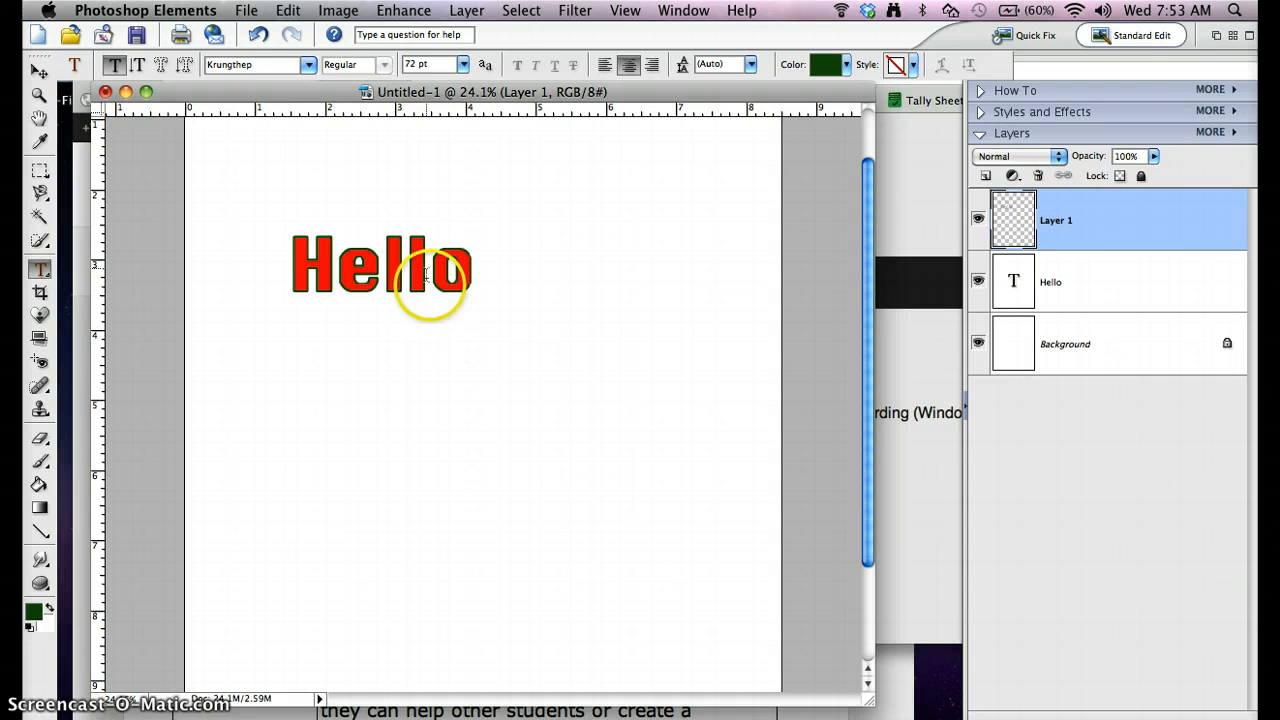
pyautogui.moveTo(1148, 290)
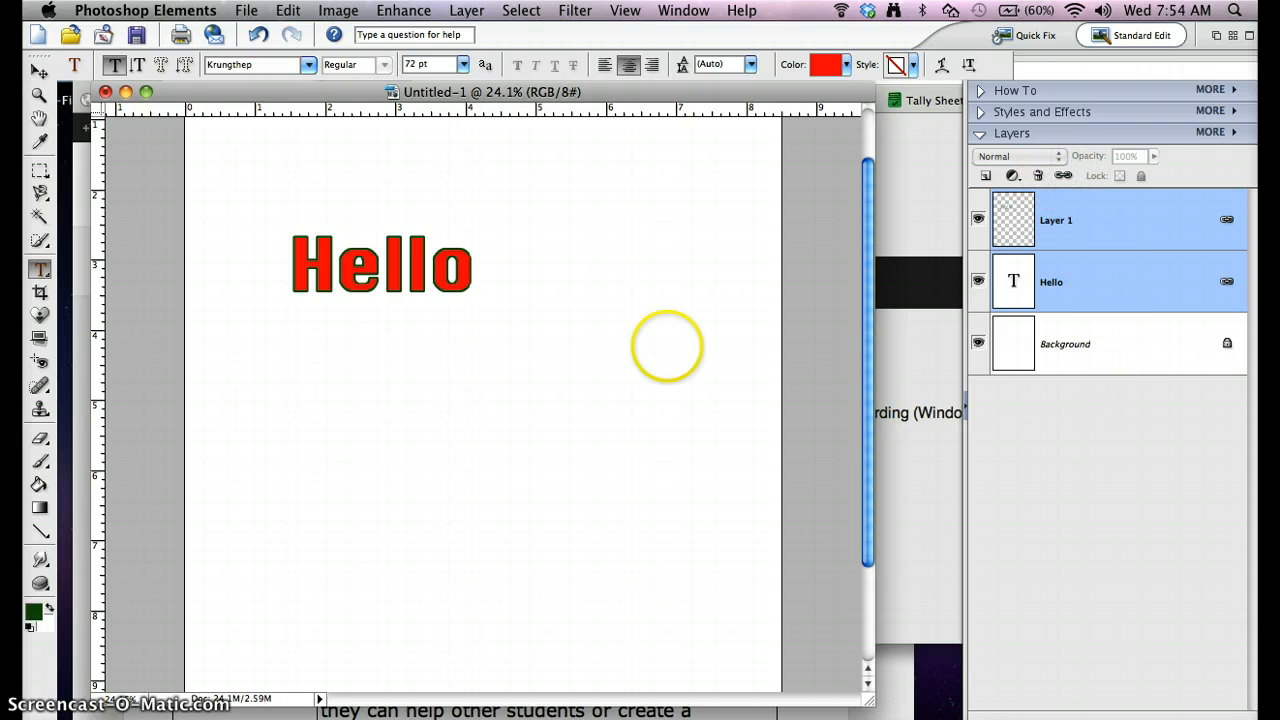
# - Switch to the Move tool and make Layer 1 active again after selecting Background
pyautogui.click(39, 67)
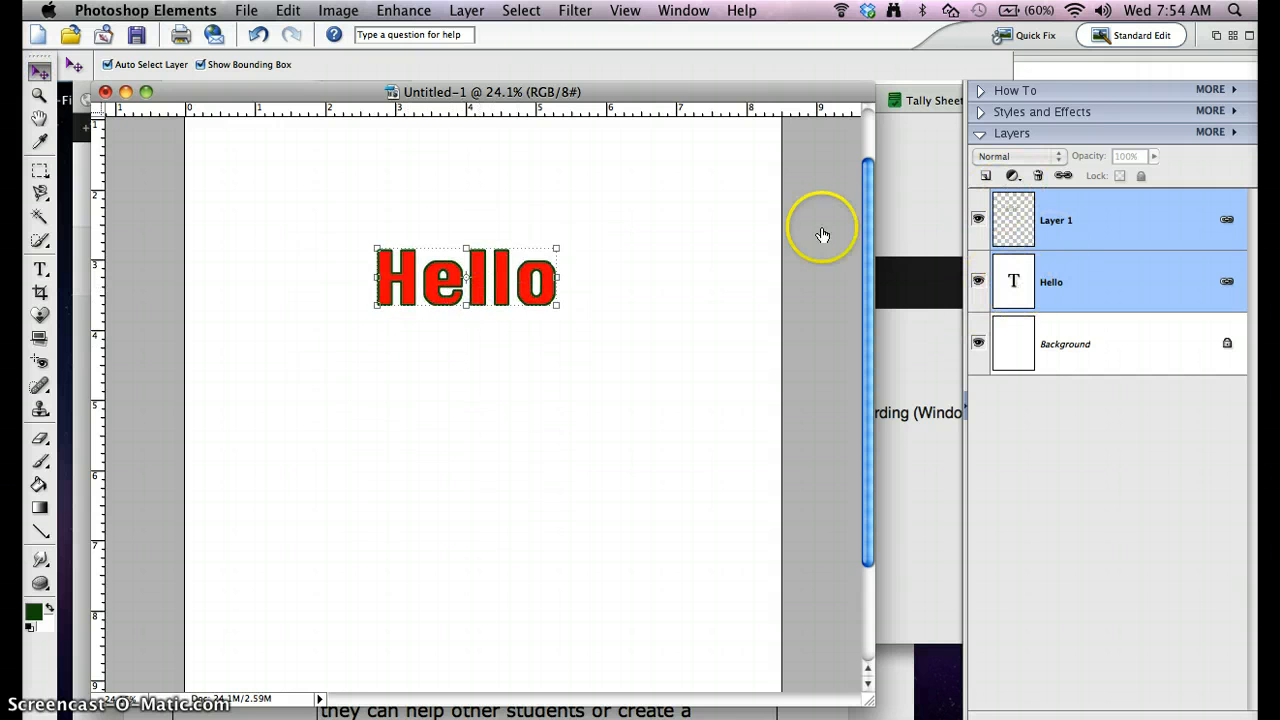
pyautogui.click(1065, 343)
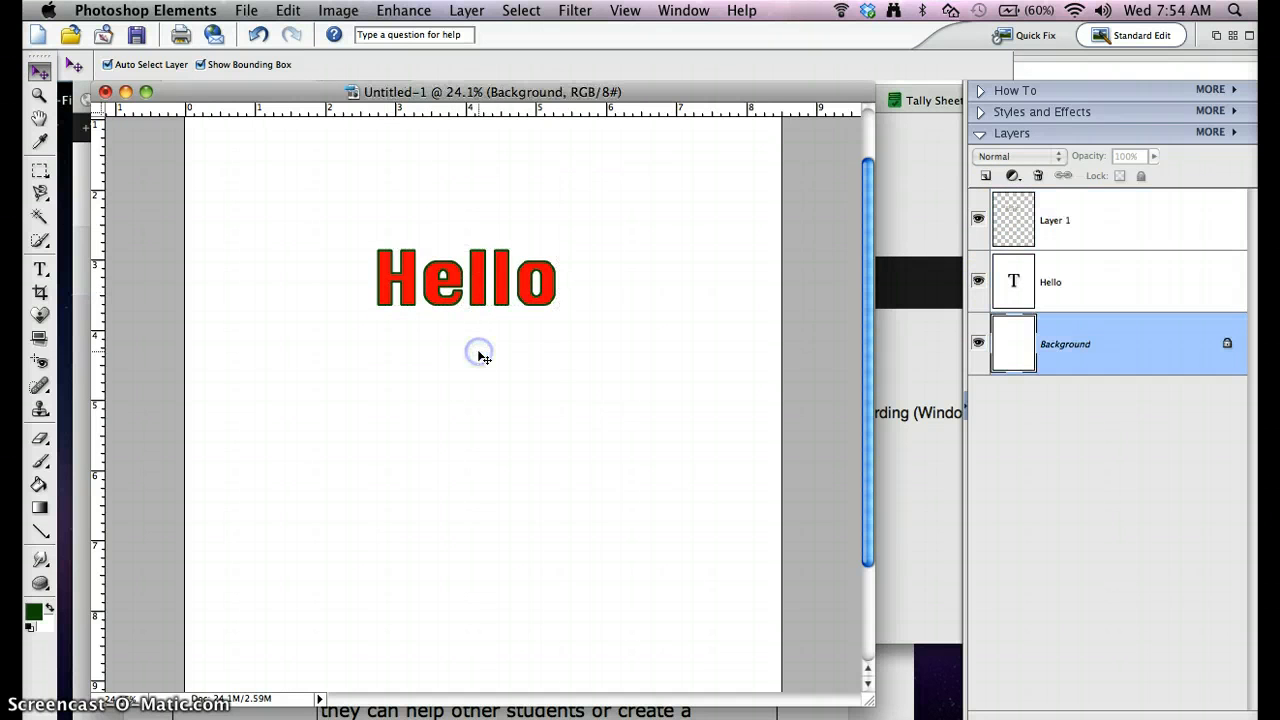
pyautogui.click(1055, 220)
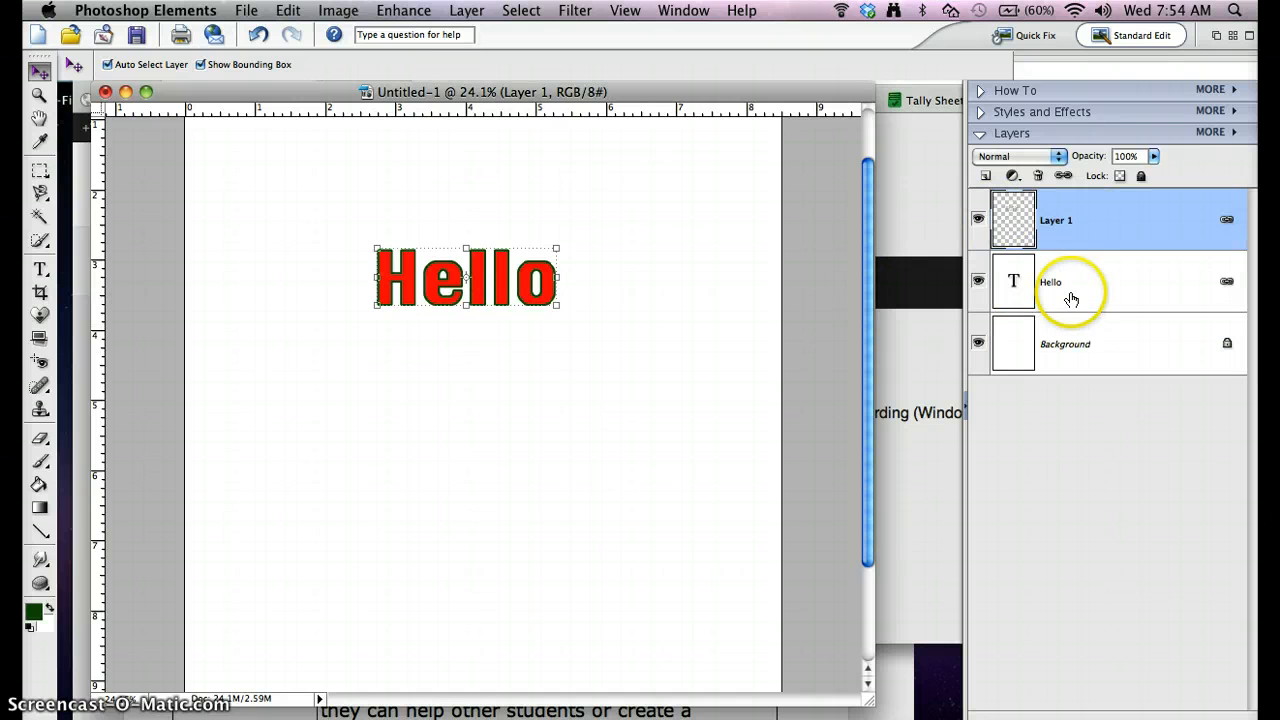
pyautogui.moveTo(730, 315)
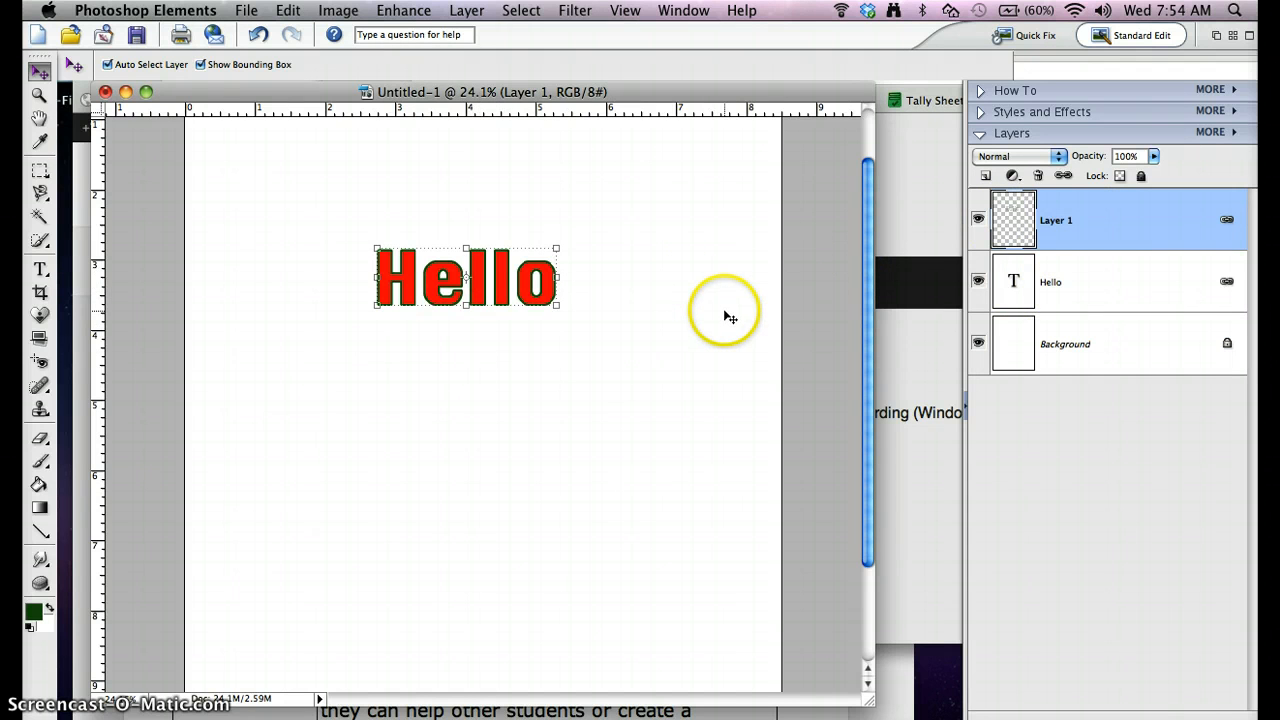
pyautogui.moveTo(793, 313)
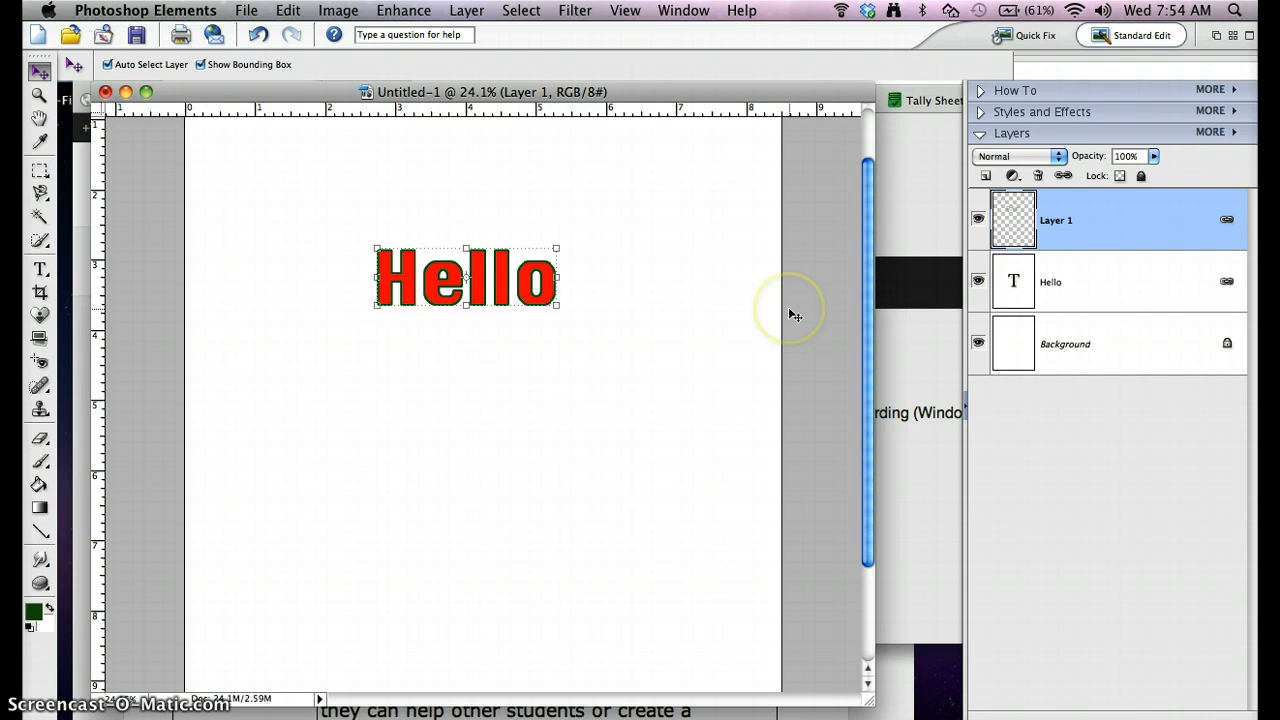
pyautogui.moveTo(1025, 278)
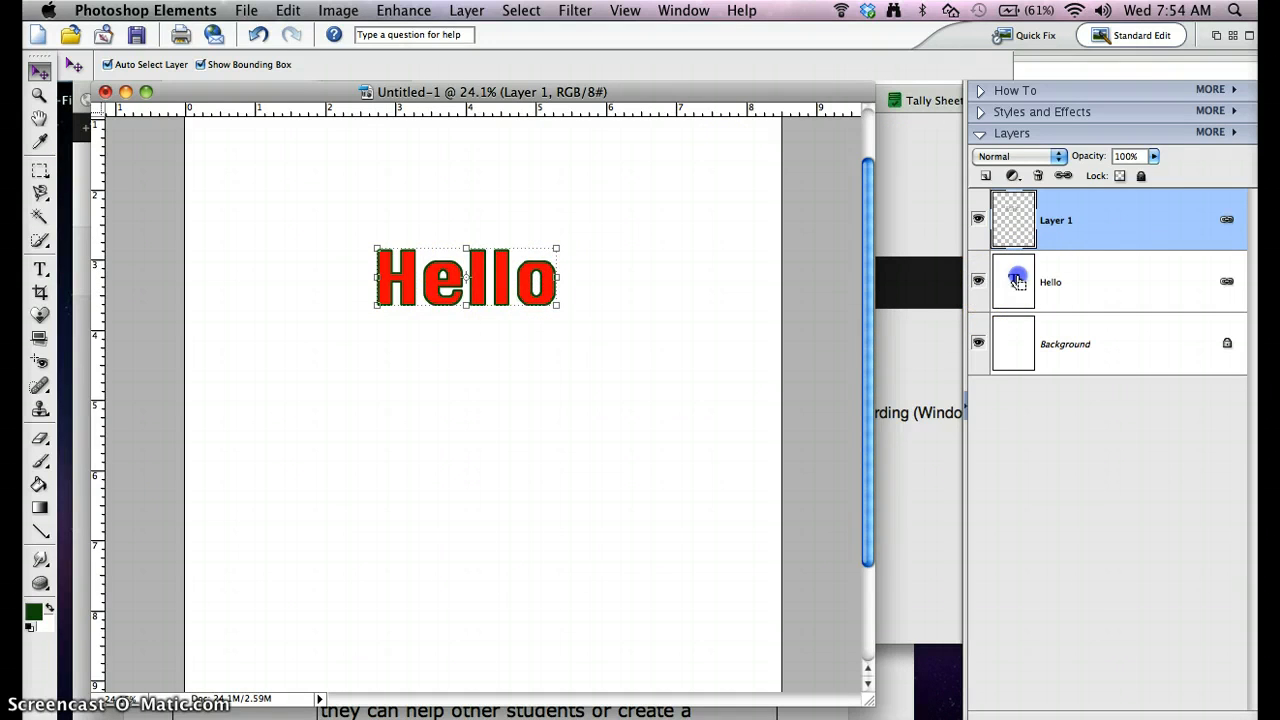
pyautogui.moveTo(1015, 280)
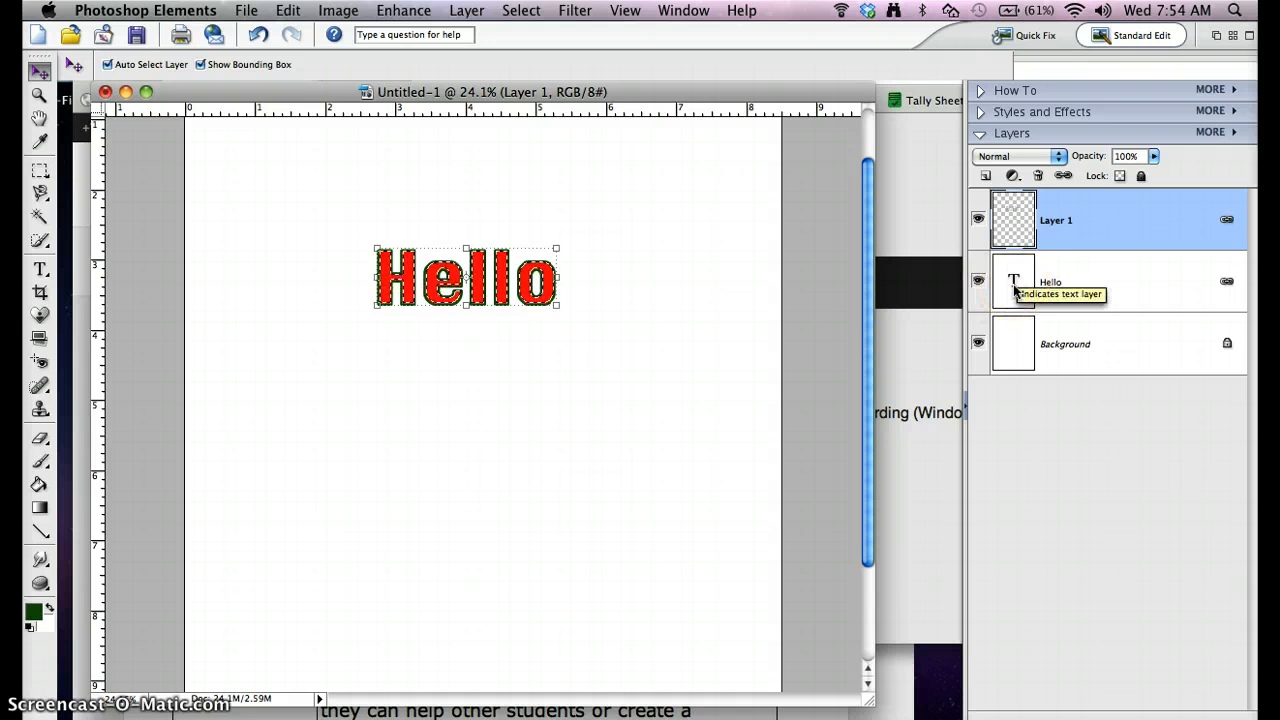
pyautogui.moveTo(1013, 277)
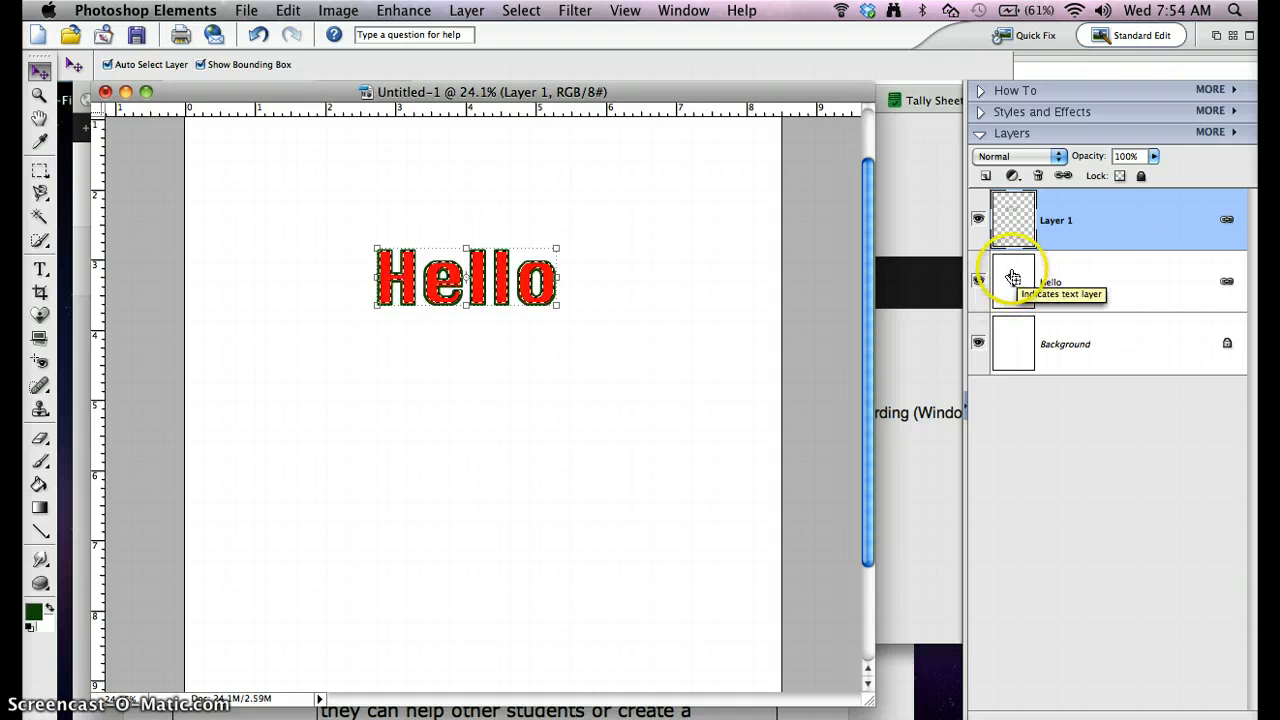
pyautogui.moveTo(1013, 232)
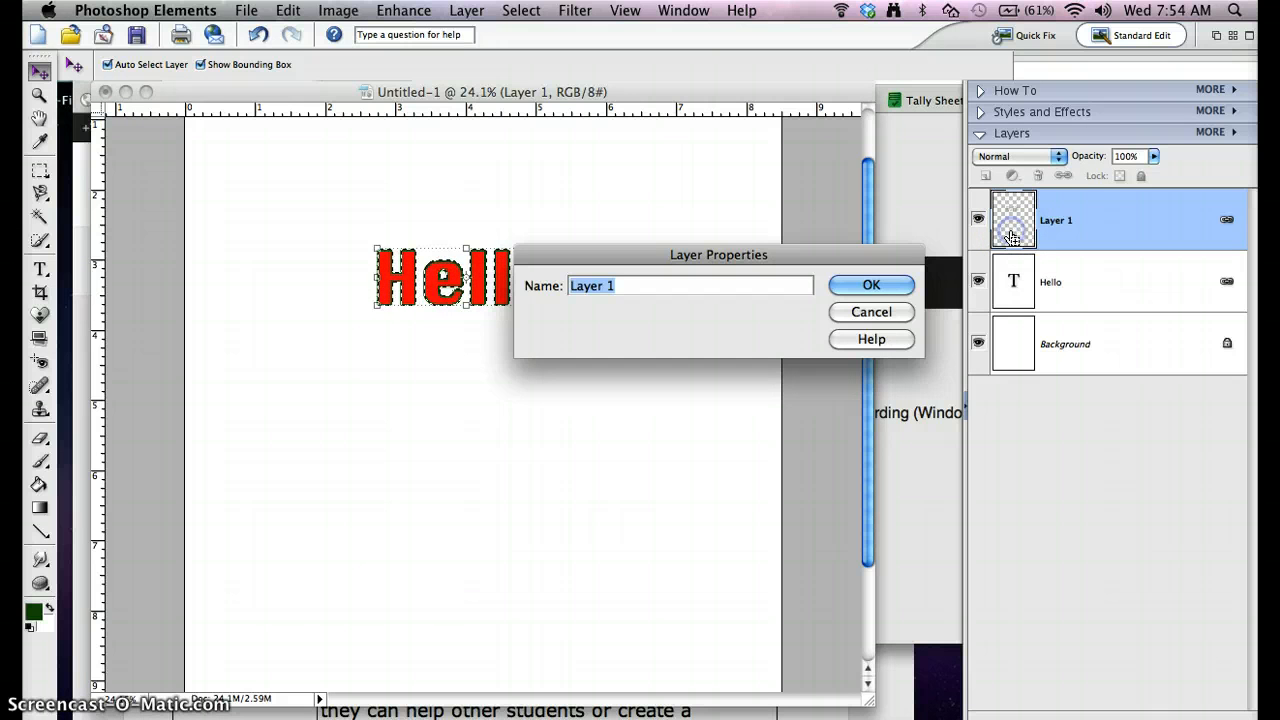
# - Cancel the Layer Properties dialog without renaming the layer
pyautogui.click(870, 285)
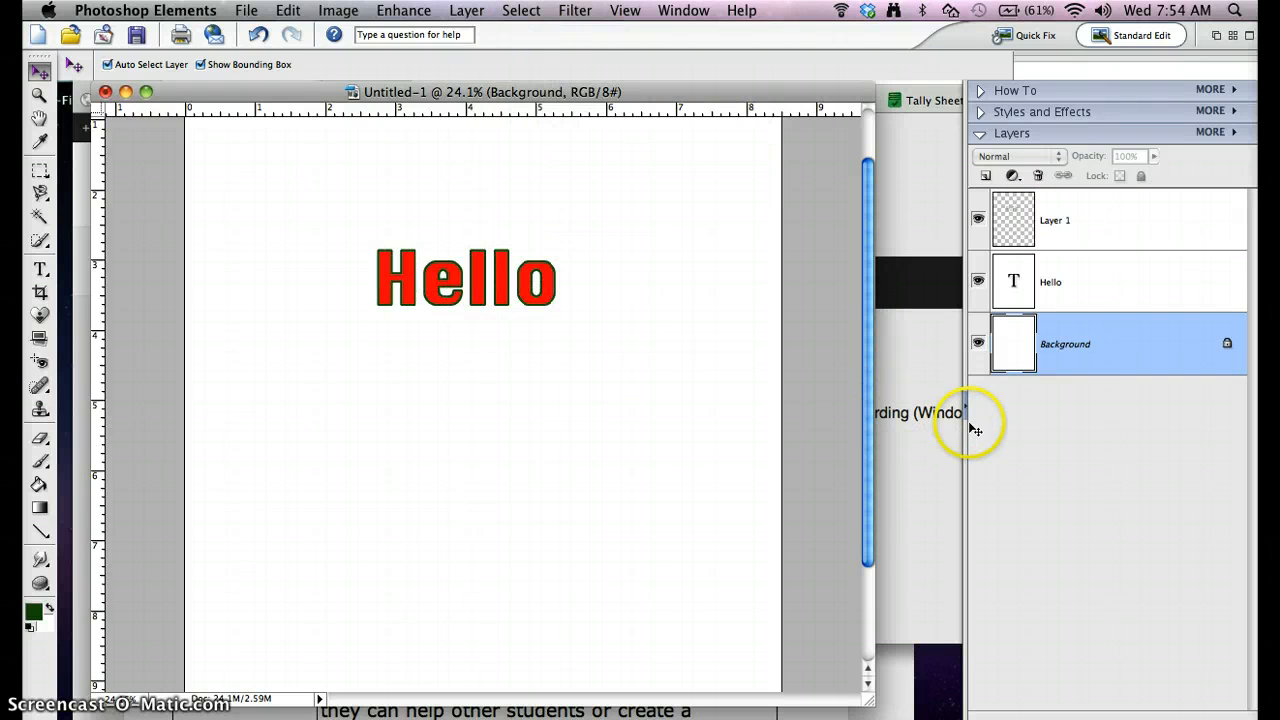
pyautogui.moveTo(1013, 281)
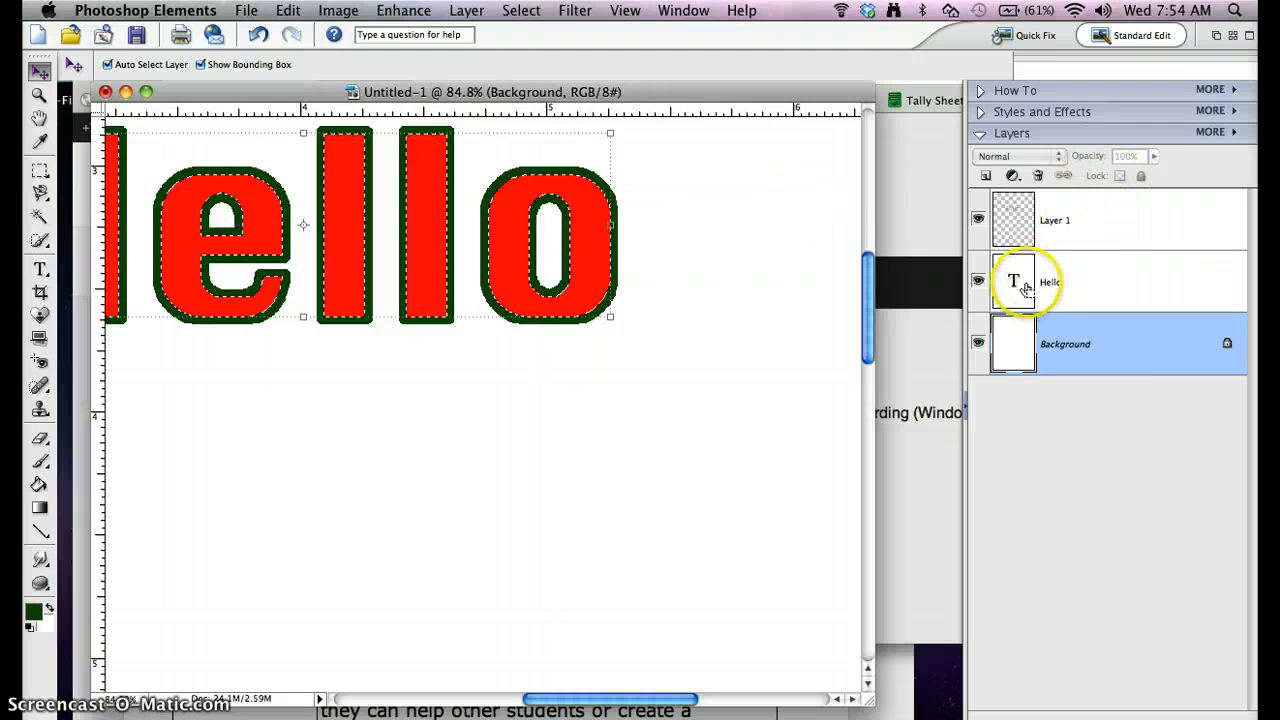
pyautogui.moveTo(1013, 220)
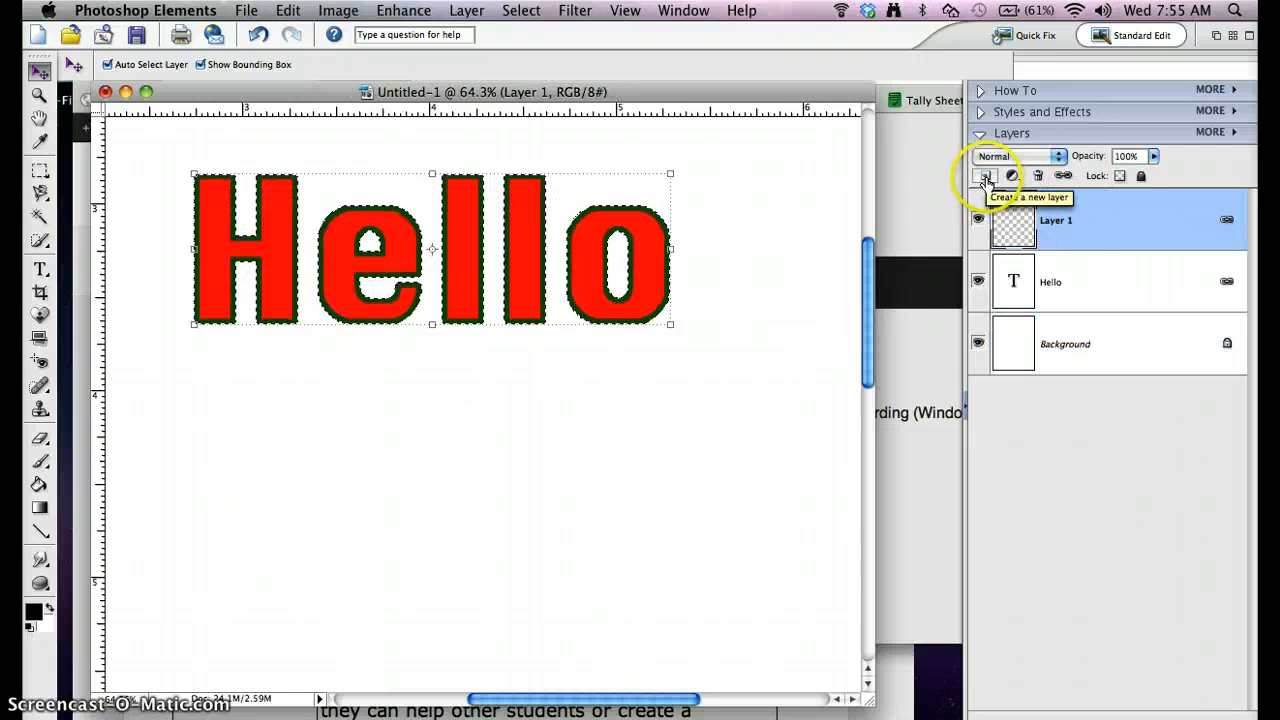
# - Fill the Hello letter shapes with solid black on a new layer and deselect
pyautogui.click(985, 175)
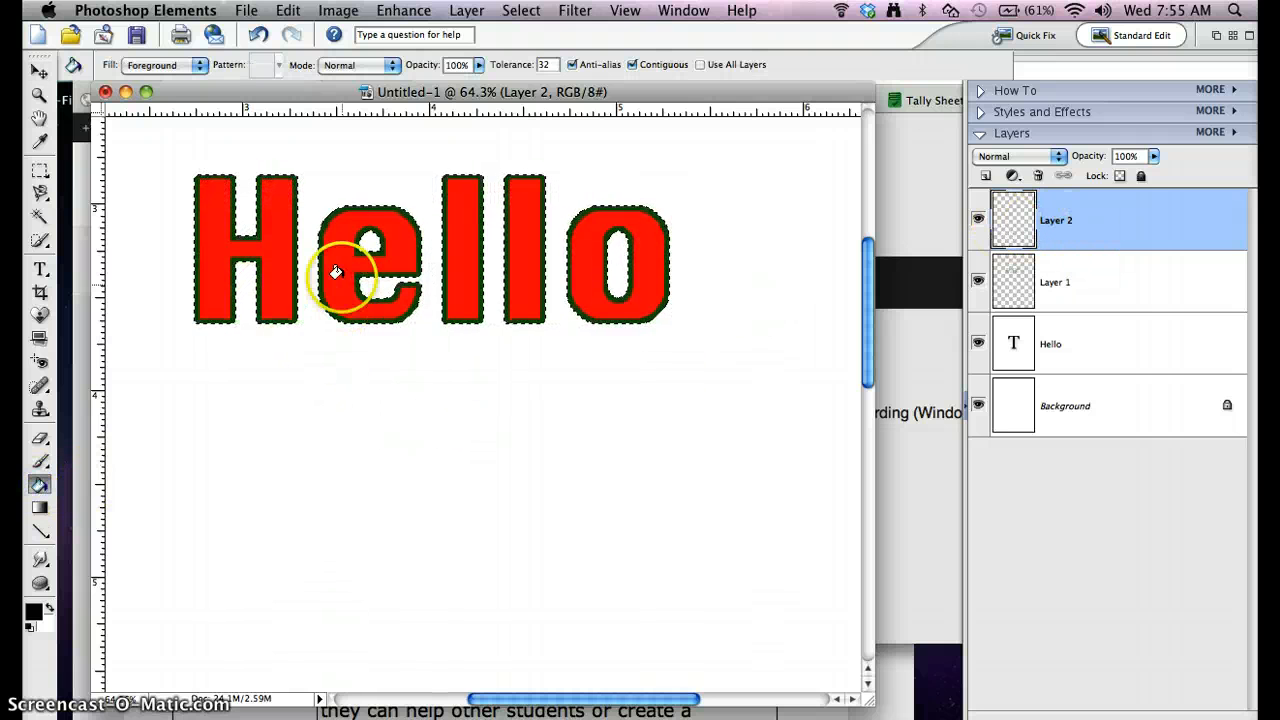
pyautogui.click(336, 272)
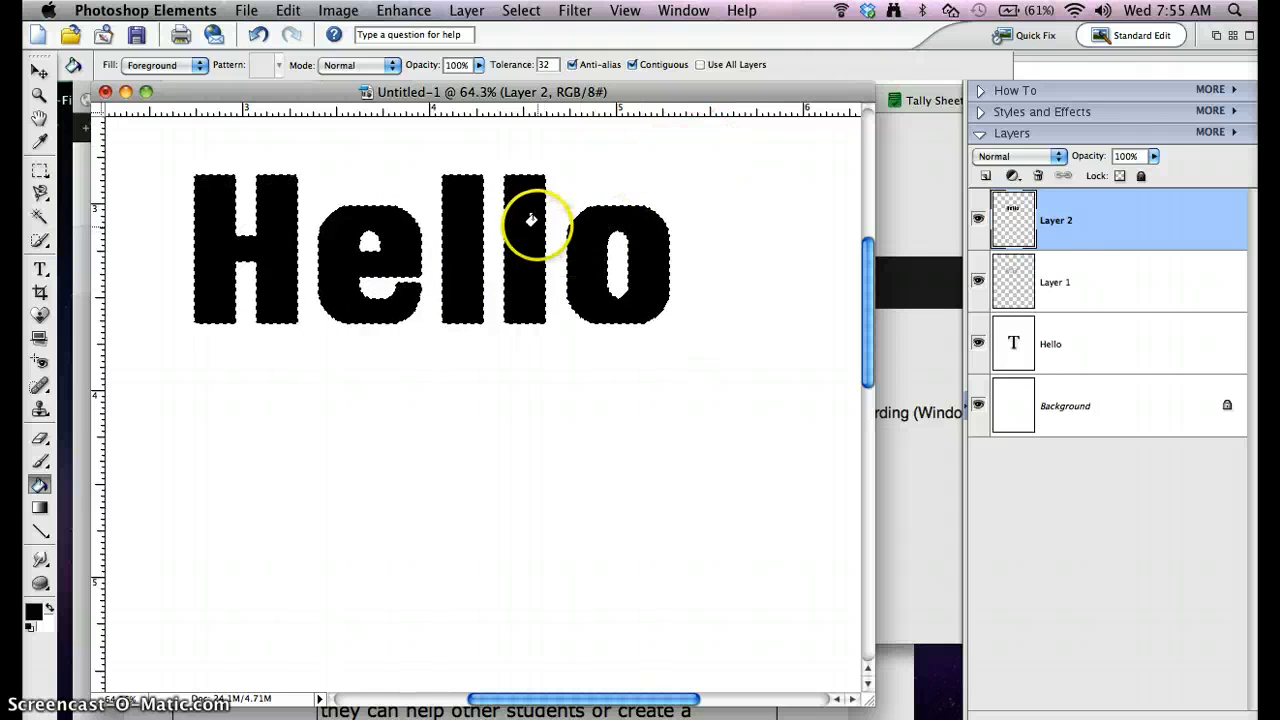
pyautogui.click(521, 10)
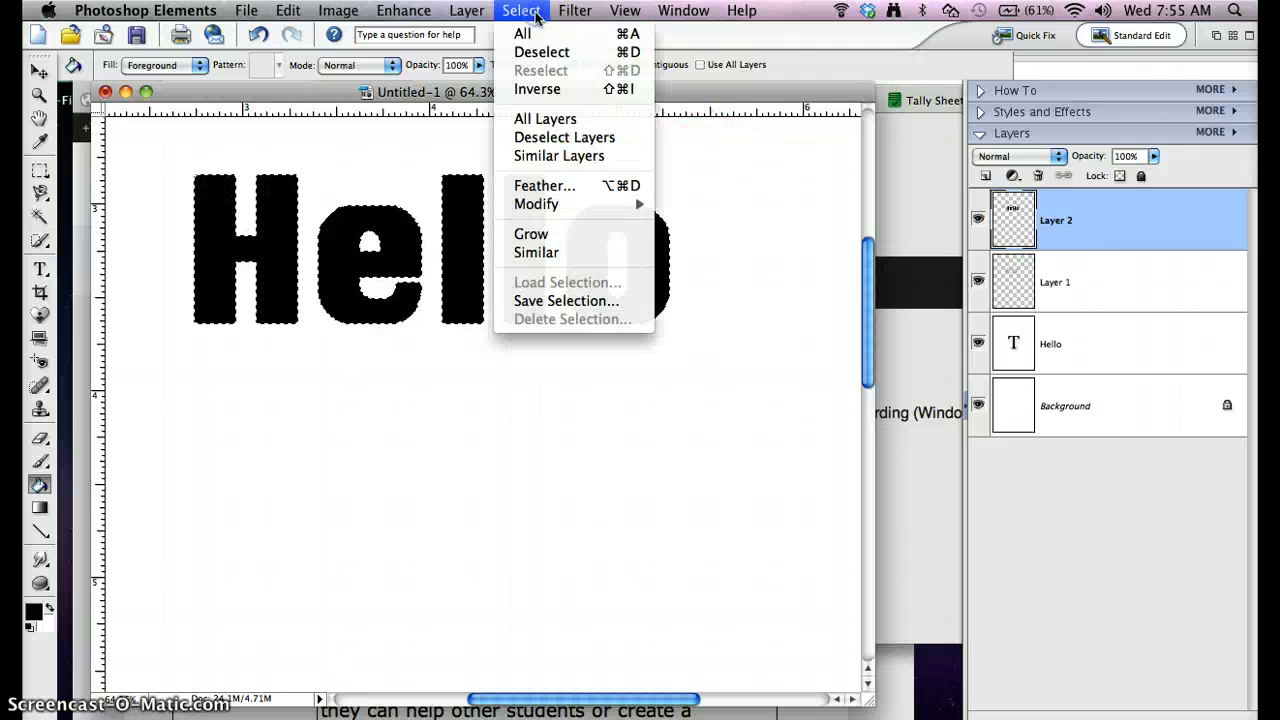
pyautogui.click(541, 52)
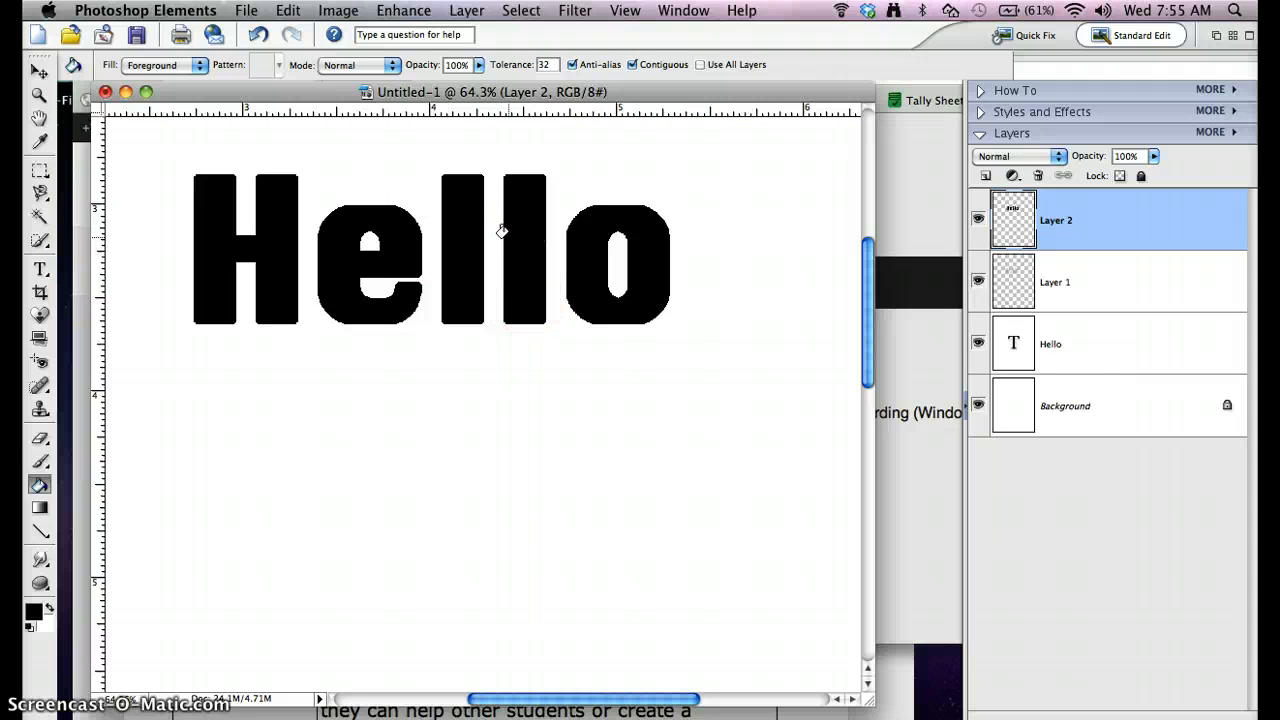
pyautogui.click(574, 10)
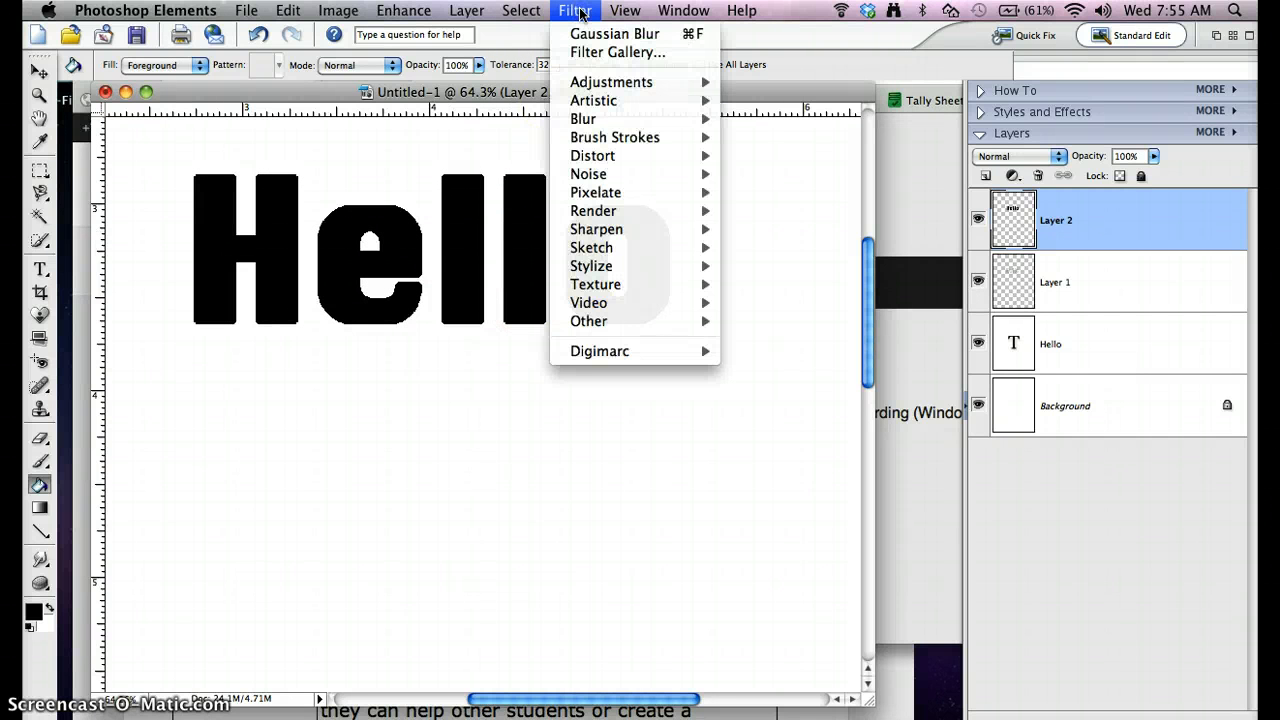
pyautogui.moveTo(583, 118)
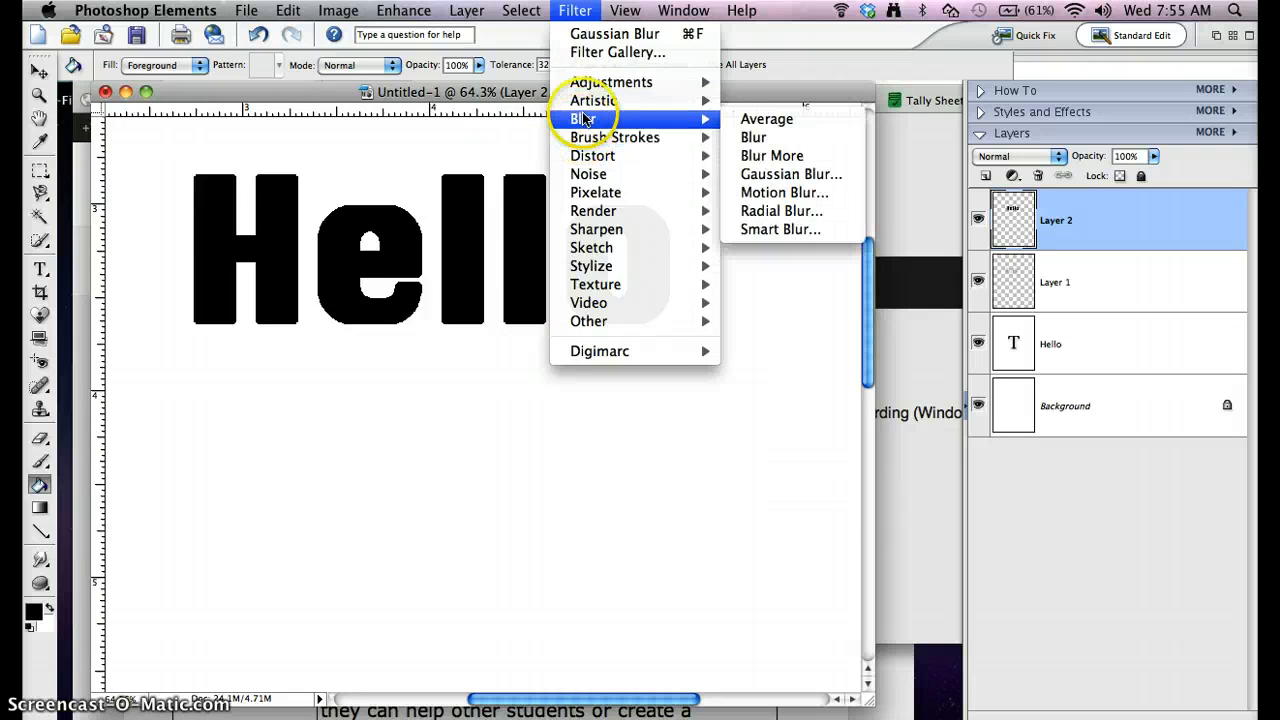
# - Apply a Gaussian Blur with a radius of about 7.2 pixels to Layer 2
pyautogui.click(790, 174)
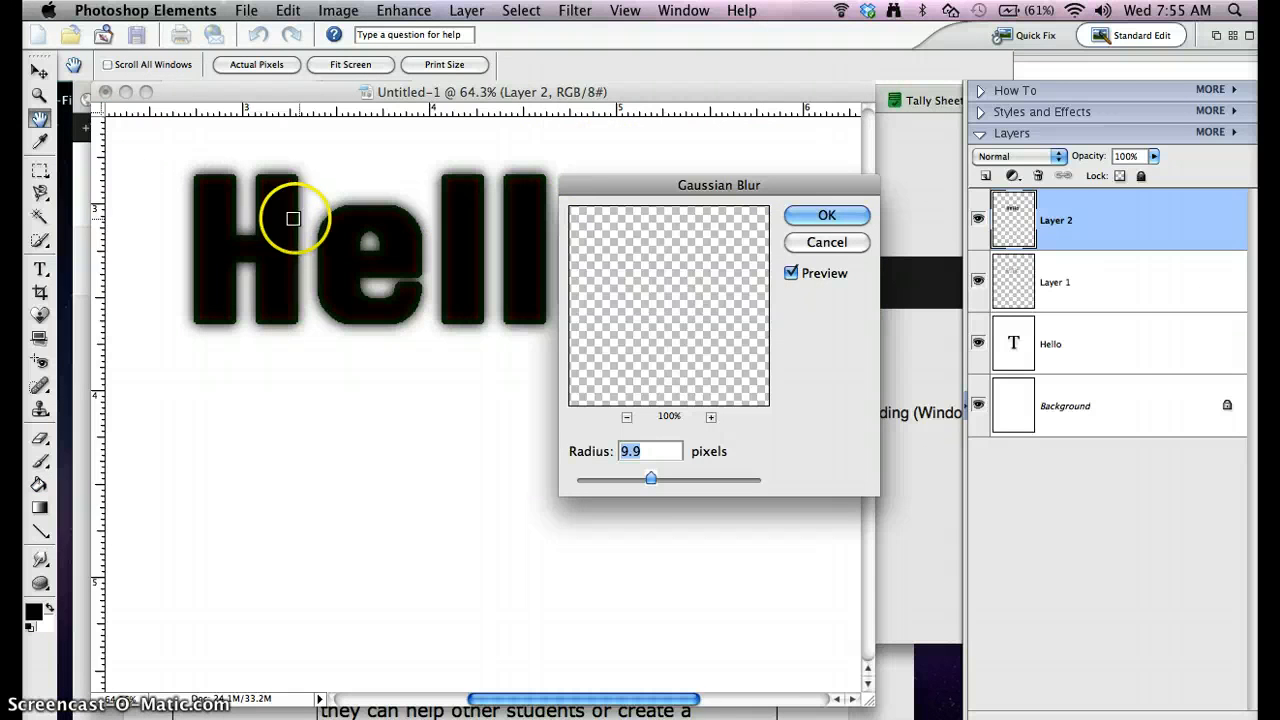
pyautogui.moveTo(651, 478); pyautogui.dragTo(654, 478)
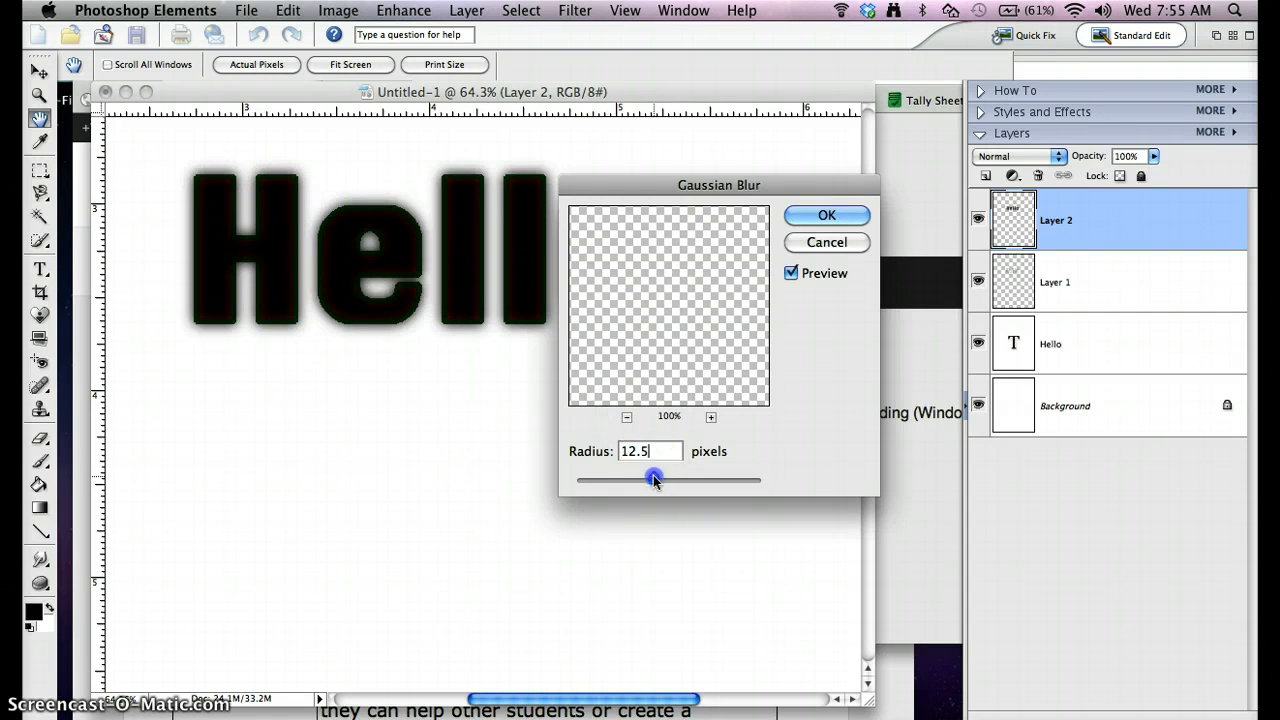
pyautogui.moveTo(654, 480); pyautogui.dragTo(670, 480)
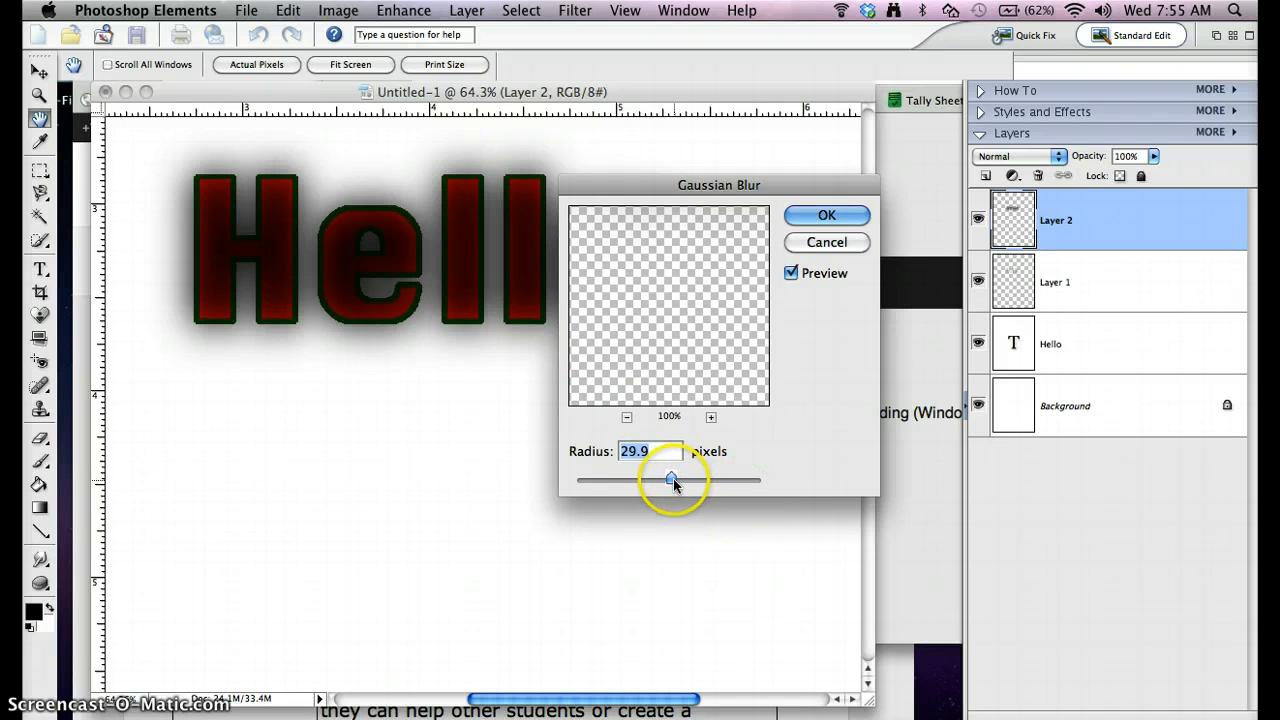
pyautogui.moveTo(671, 480); pyautogui.dragTo(630, 480)
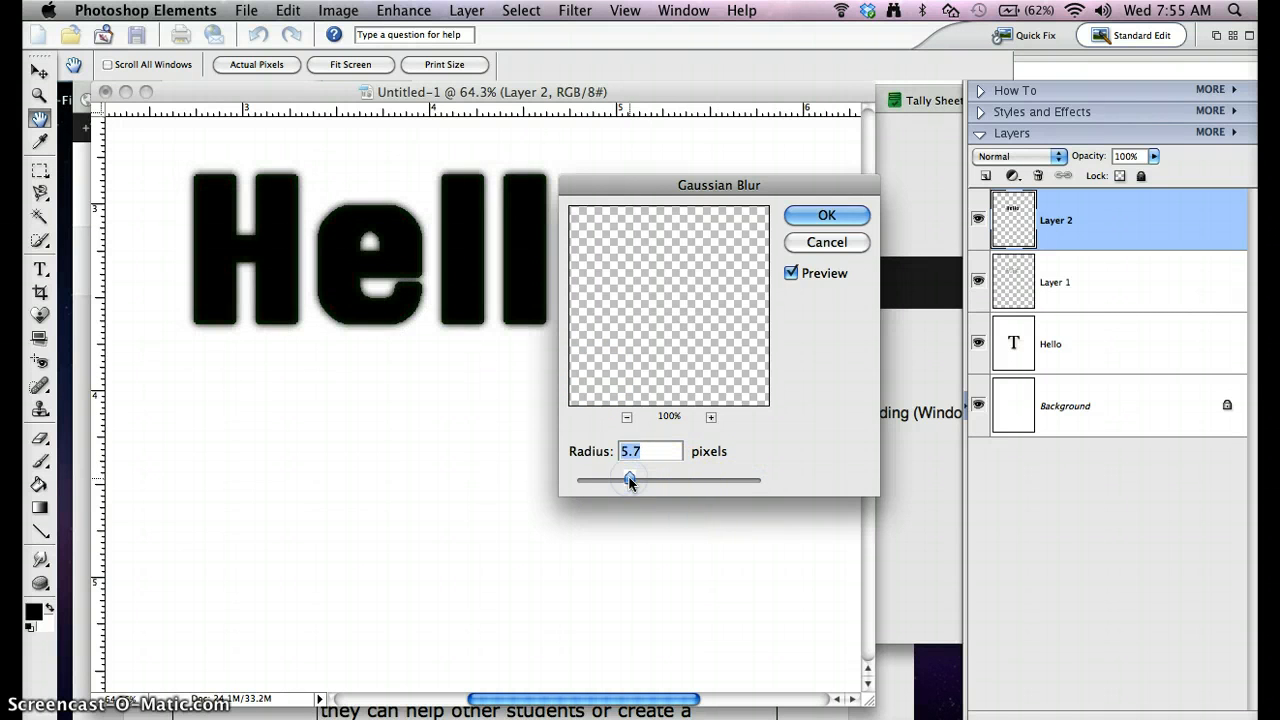
pyautogui.moveTo(629, 480); pyautogui.dragTo(638, 480)
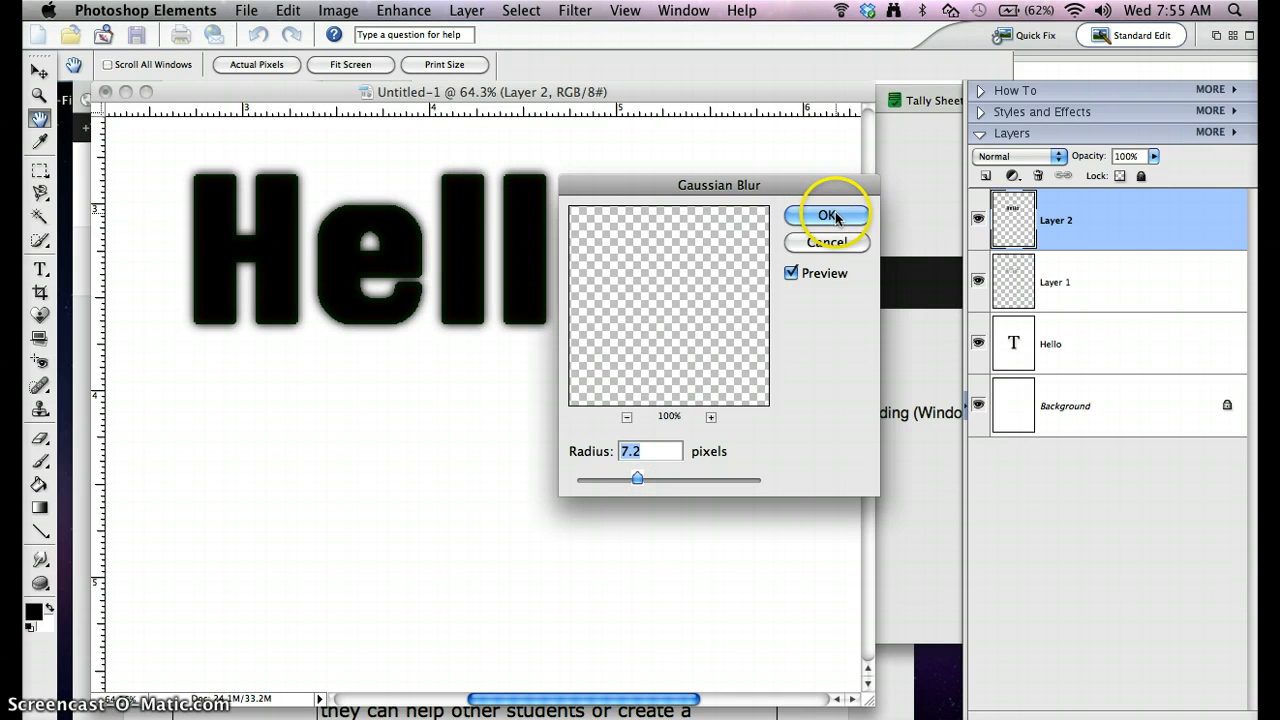
pyautogui.click(826, 215)
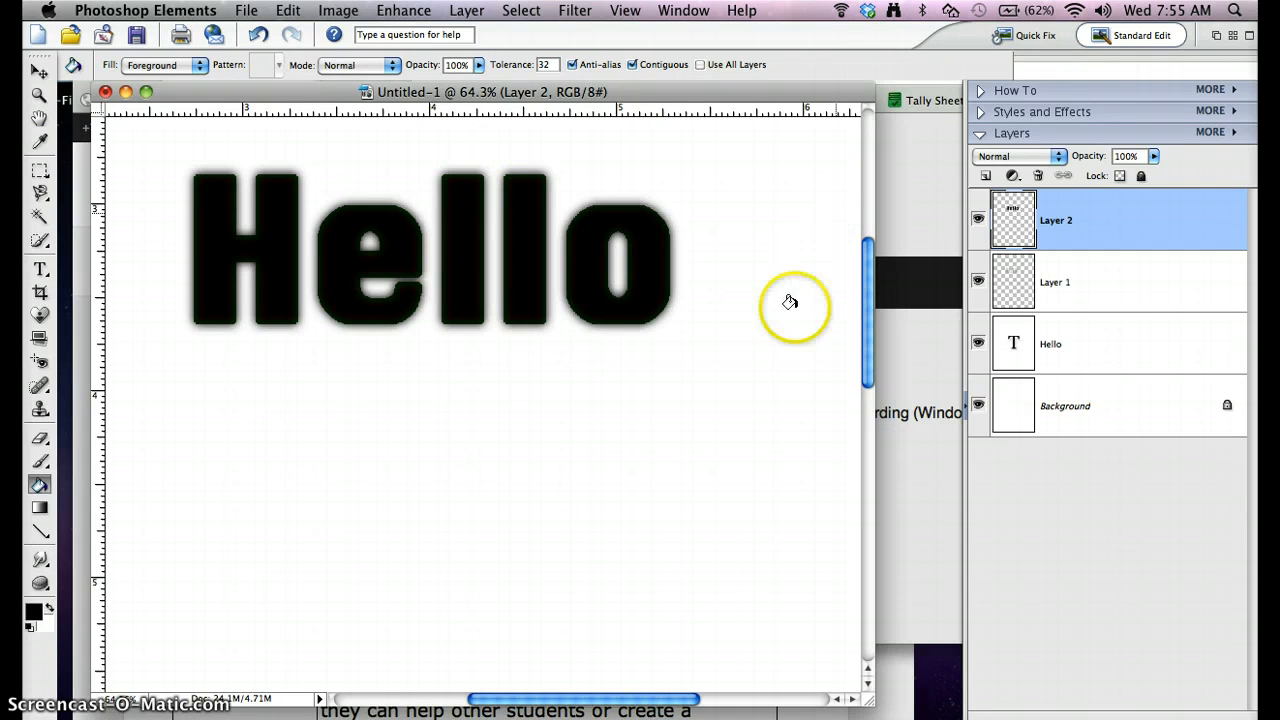
pyautogui.moveTo(925, 195)
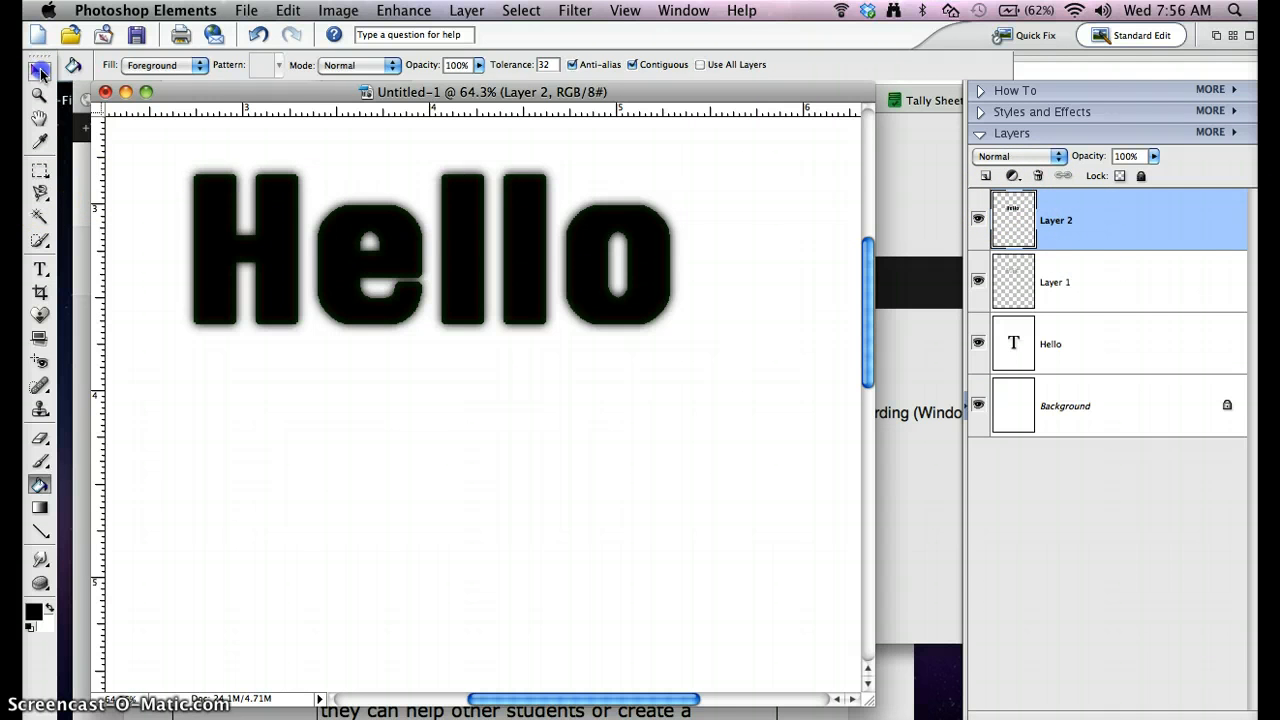
# - Move the blurred black Hello down and right to act as an offset shadow
pyautogui.click(41, 72)
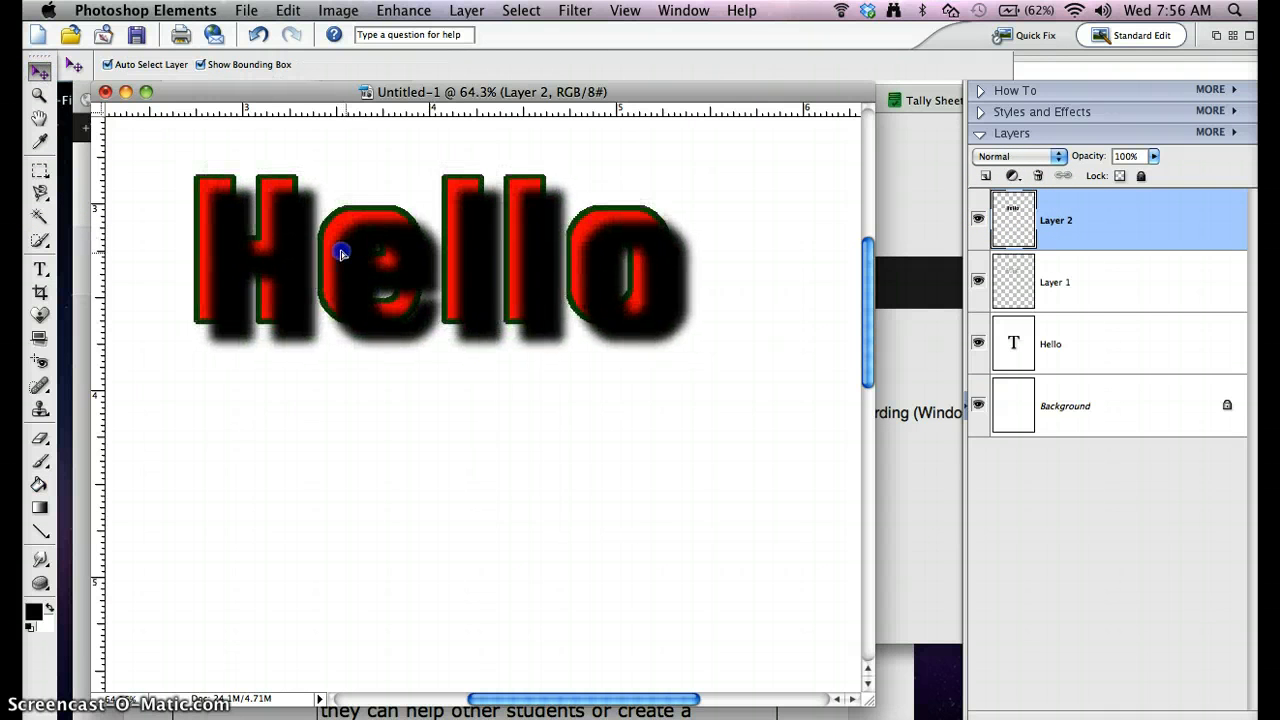
pyautogui.click(342, 254)
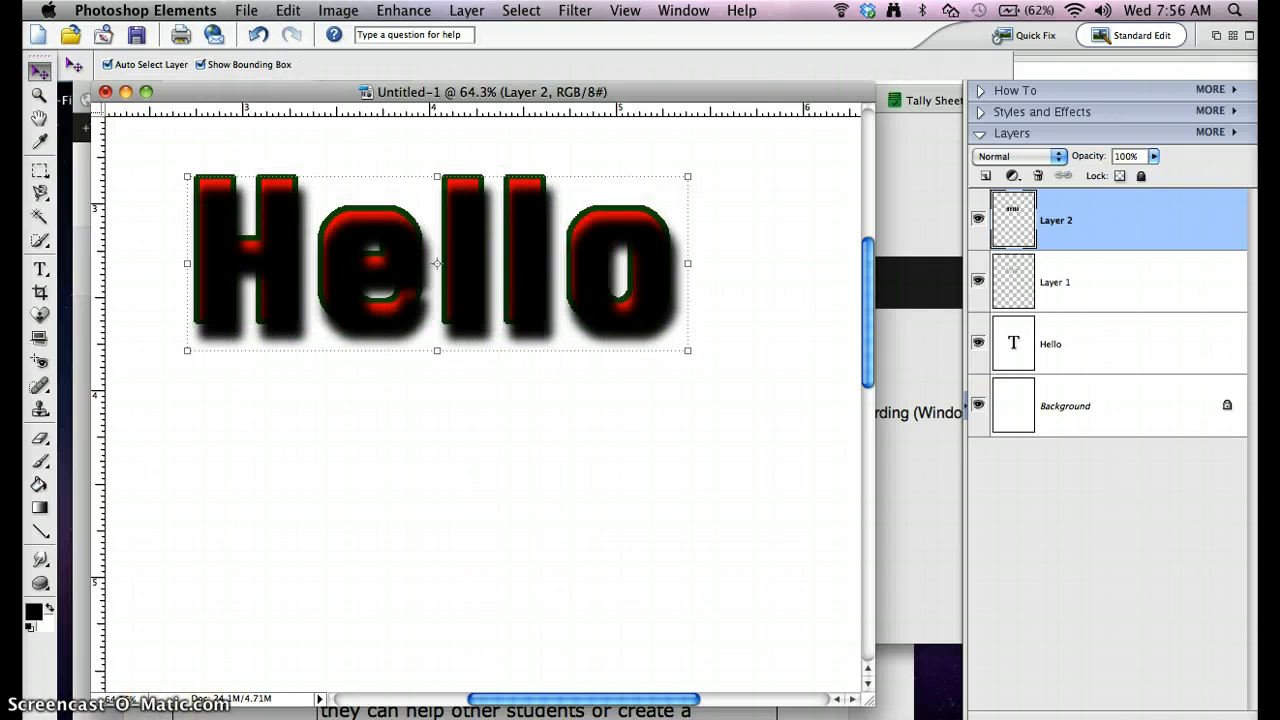
pyautogui.moveTo(850, 430)
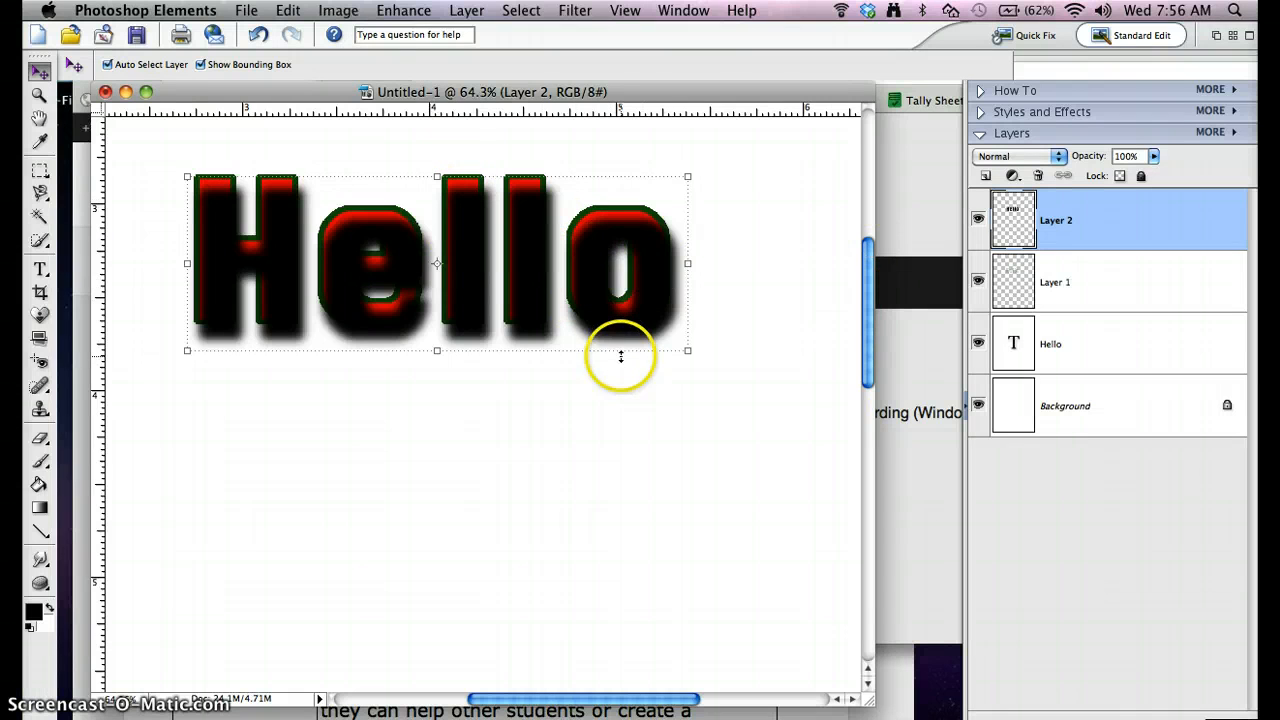
pyautogui.moveTo(1167, 255)
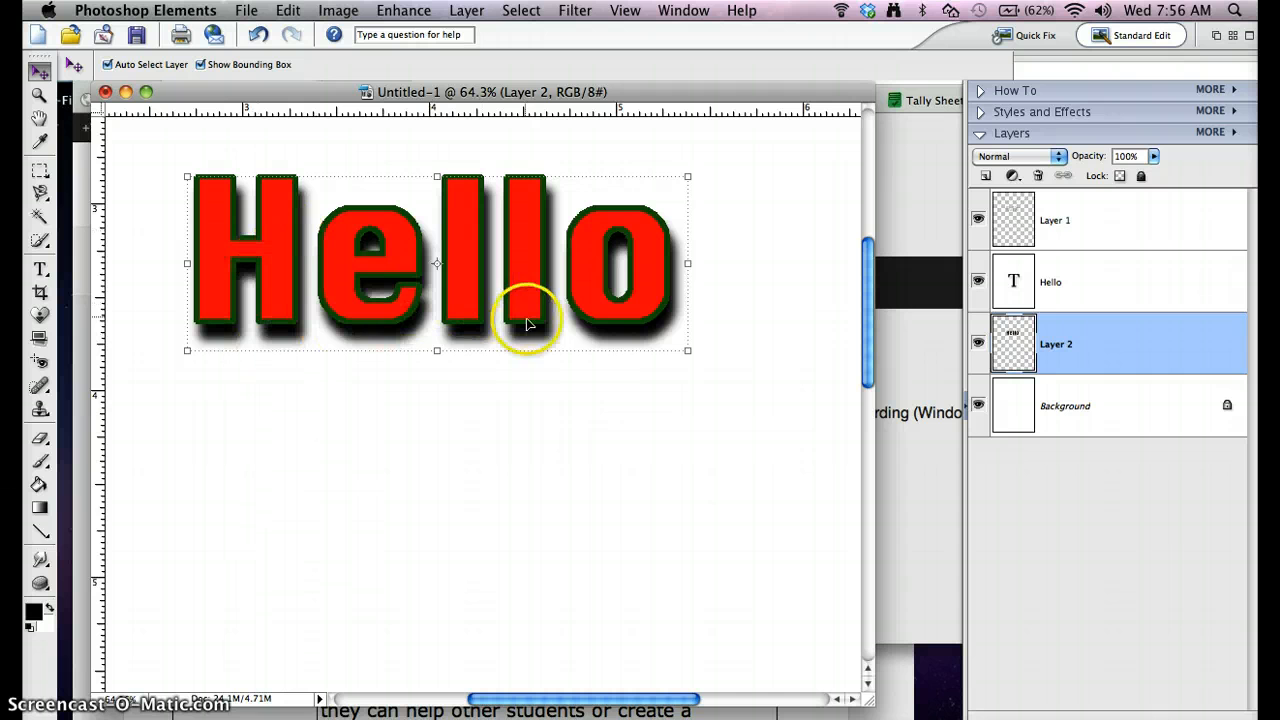
pyautogui.moveTo(208, 220)
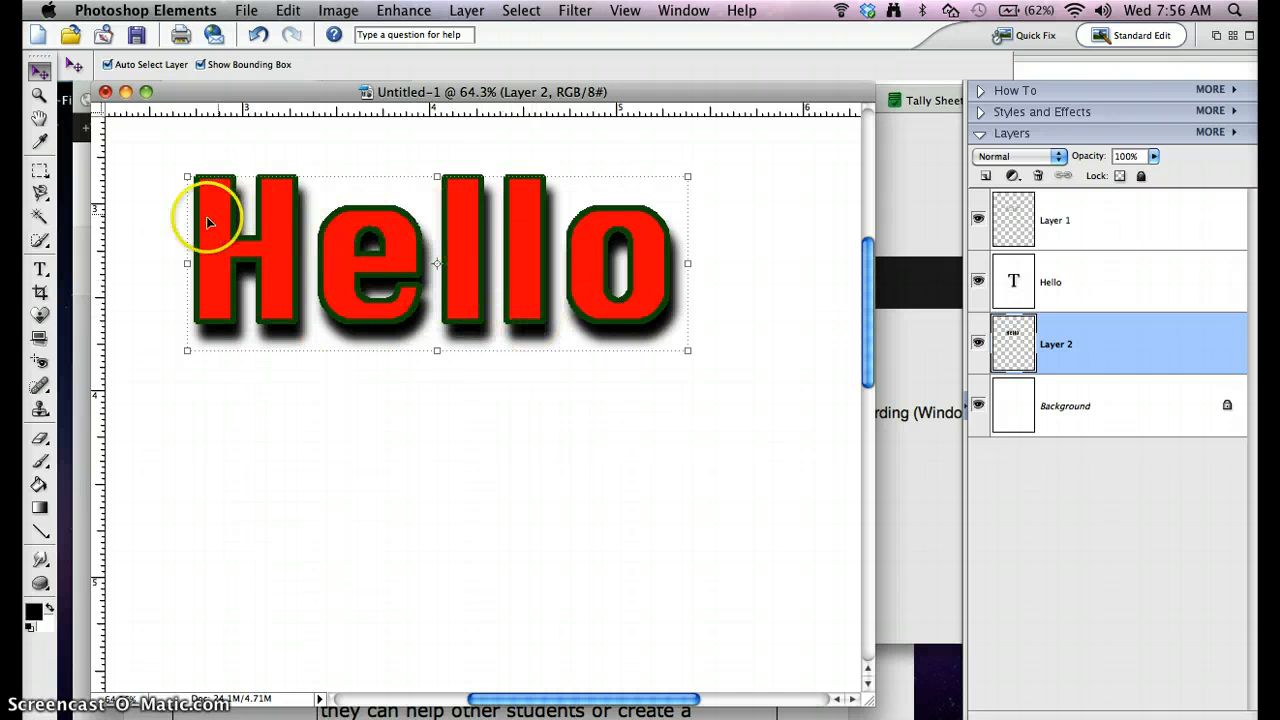
pyautogui.moveTo(618, 238)
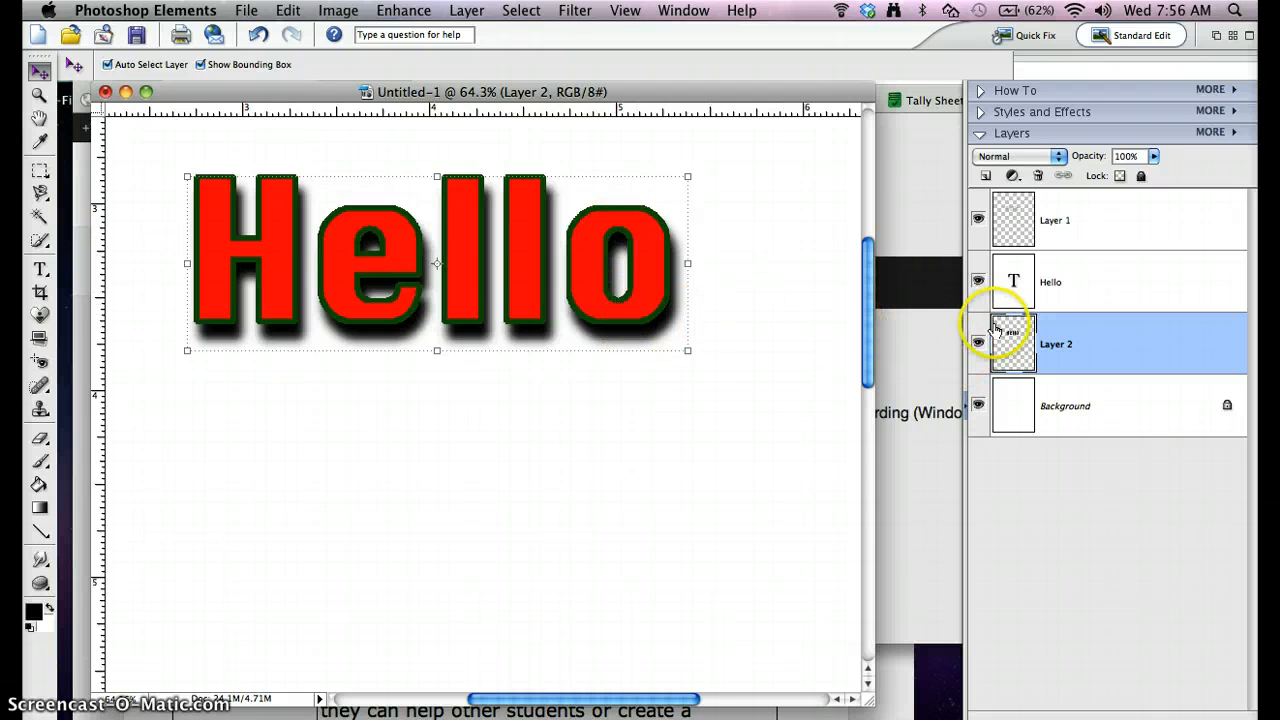
pyautogui.moveTo(1013, 343)
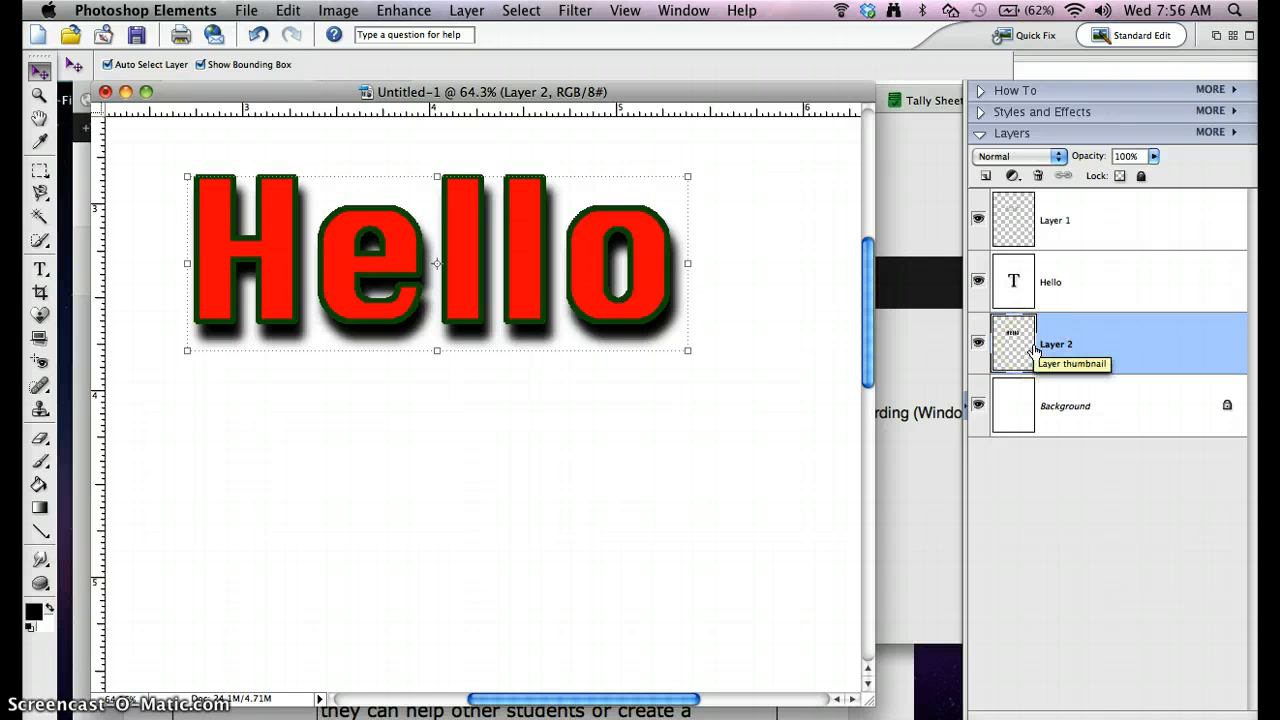
pyautogui.moveTo(1005, 352)
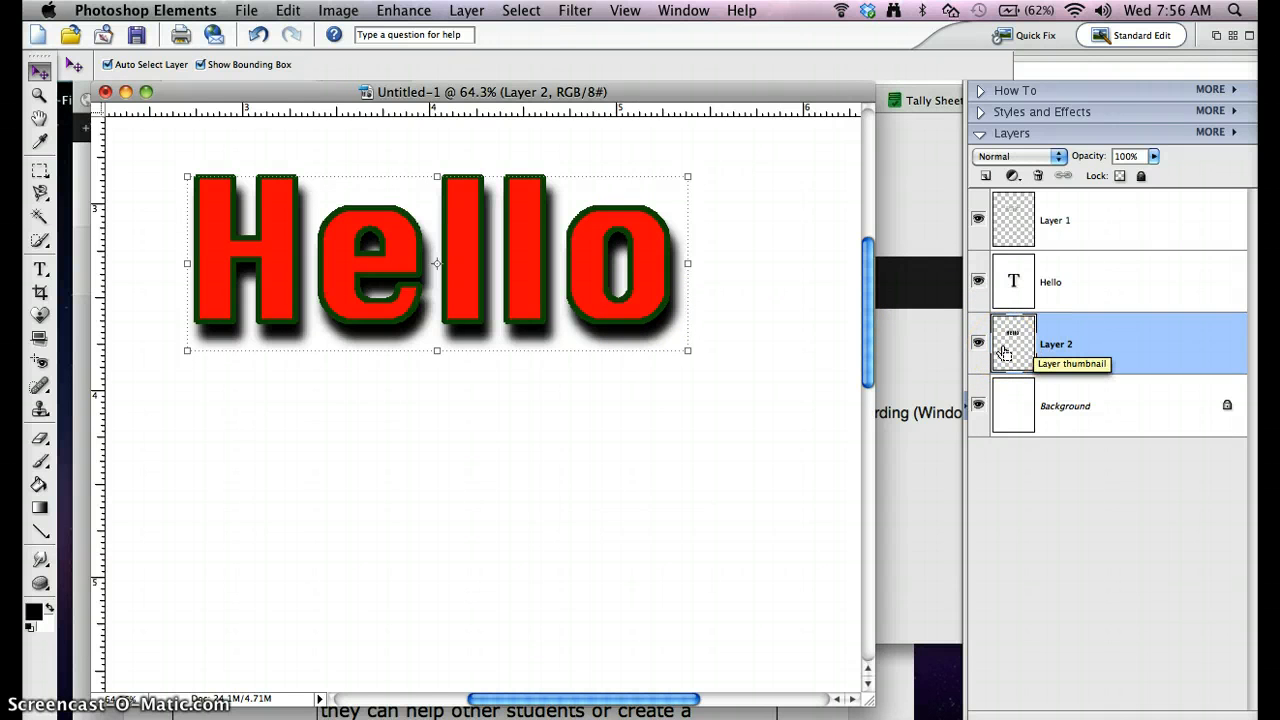
# - Load Layer 2's shadow pixels as a selection and open the Select menu
pyautogui.click(1013, 343)
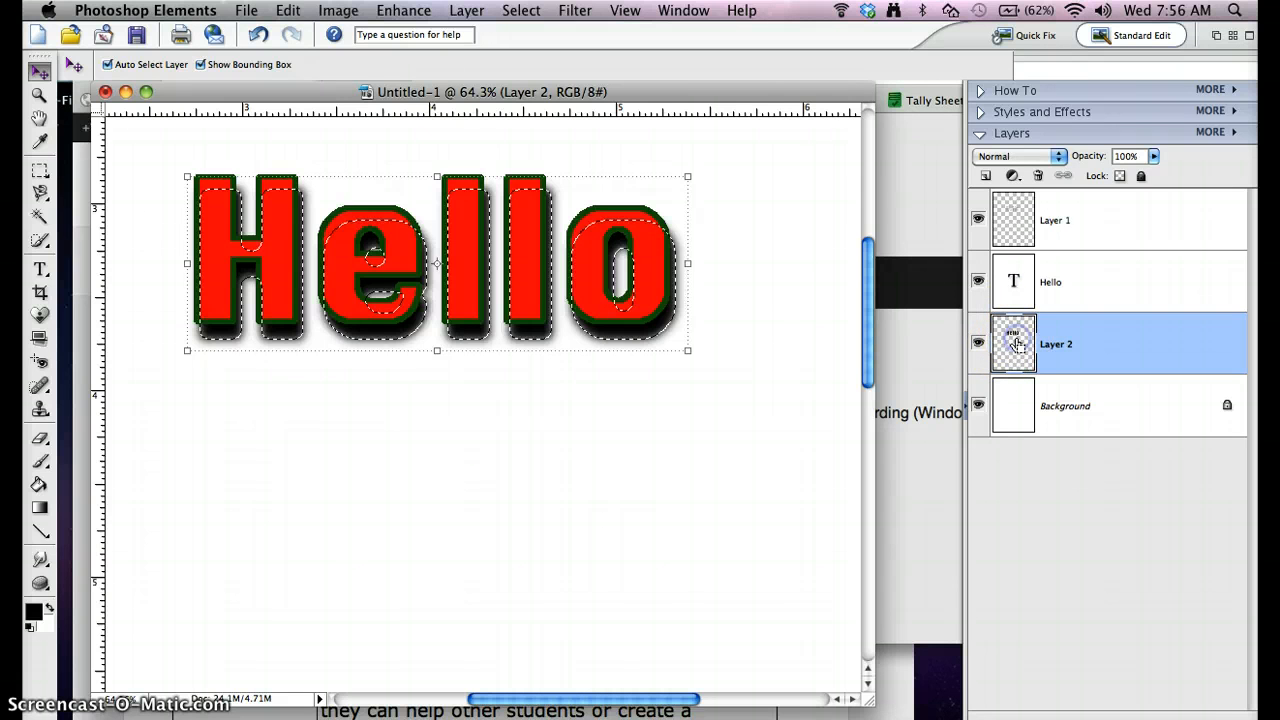
pyautogui.moveTo(320, 340)
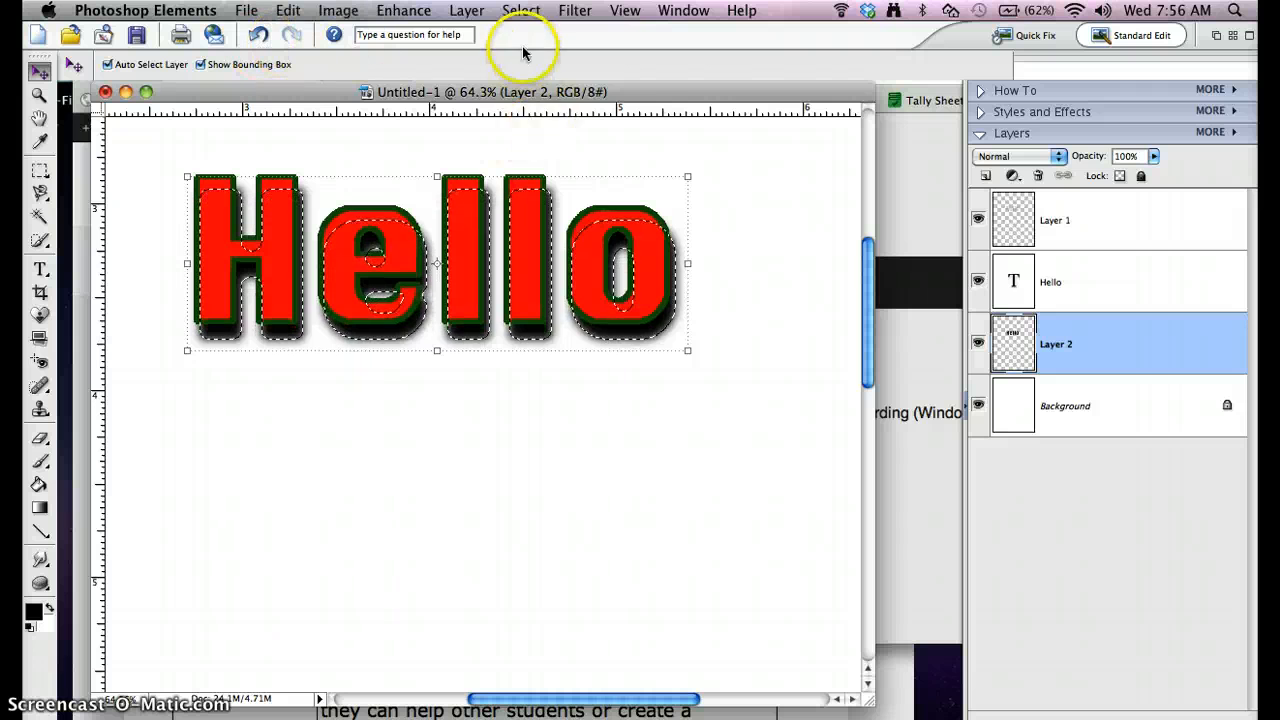
pyautogui.click(521, 10)
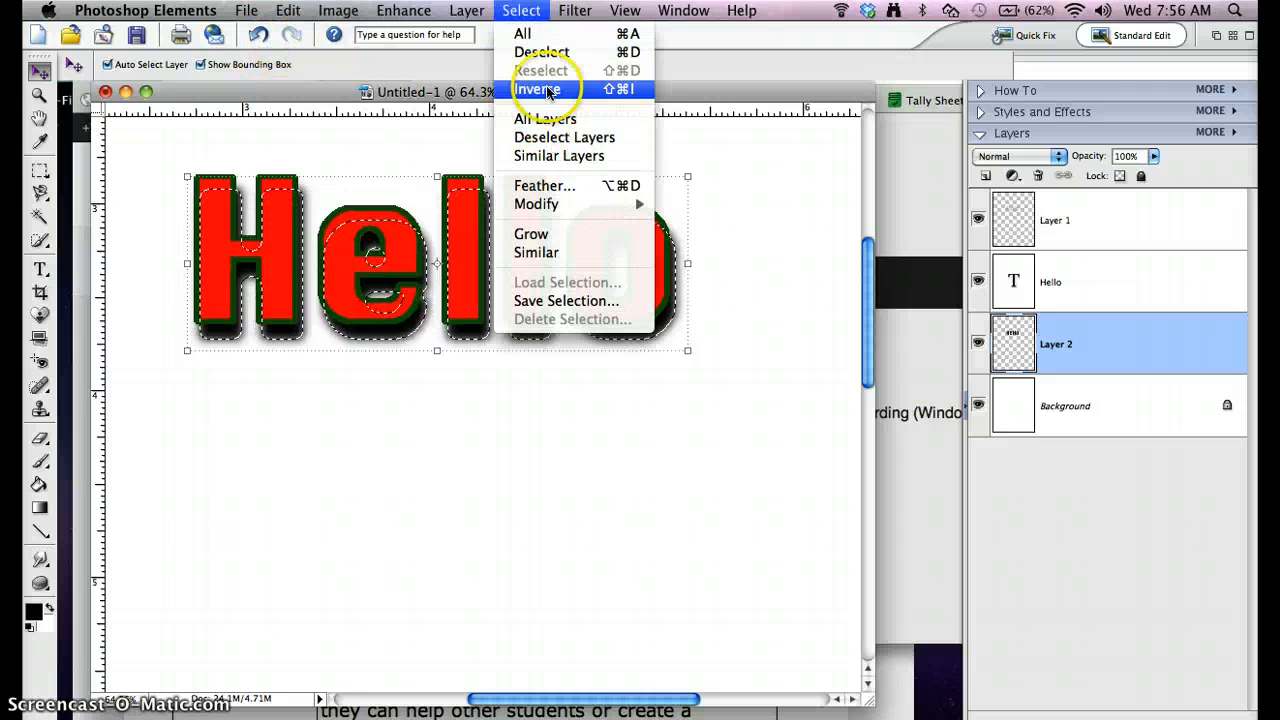
pyautogui.moveTo(522, 33)
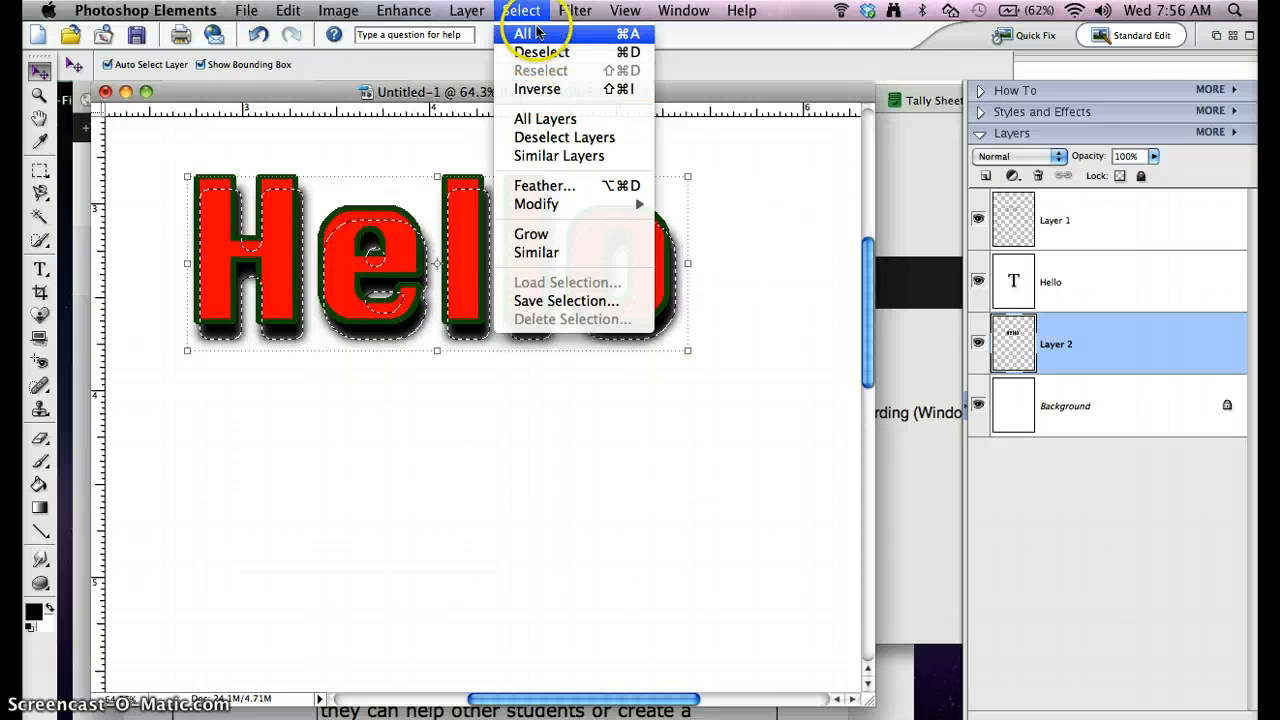